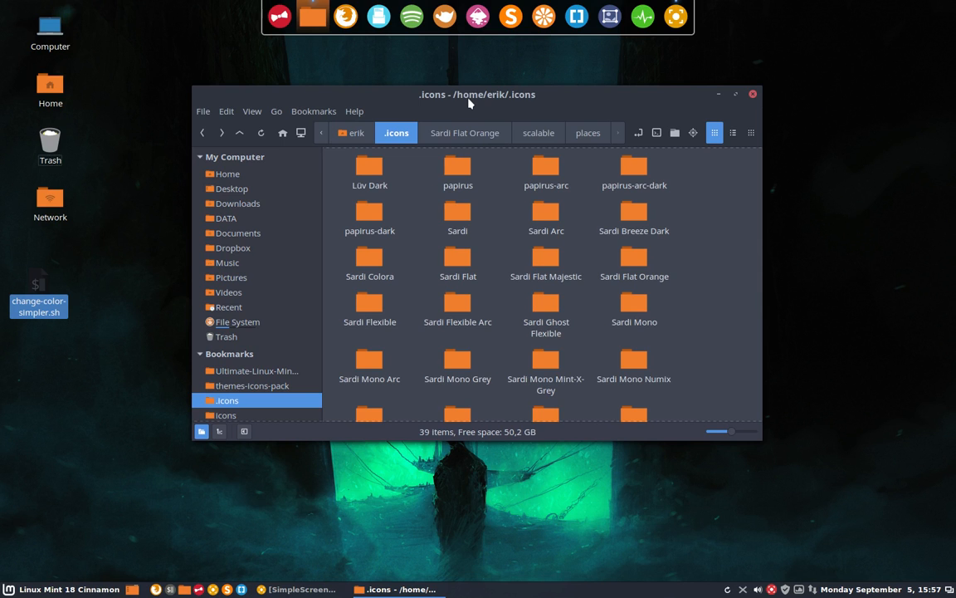
pyautogui.moveTo(567, 212)
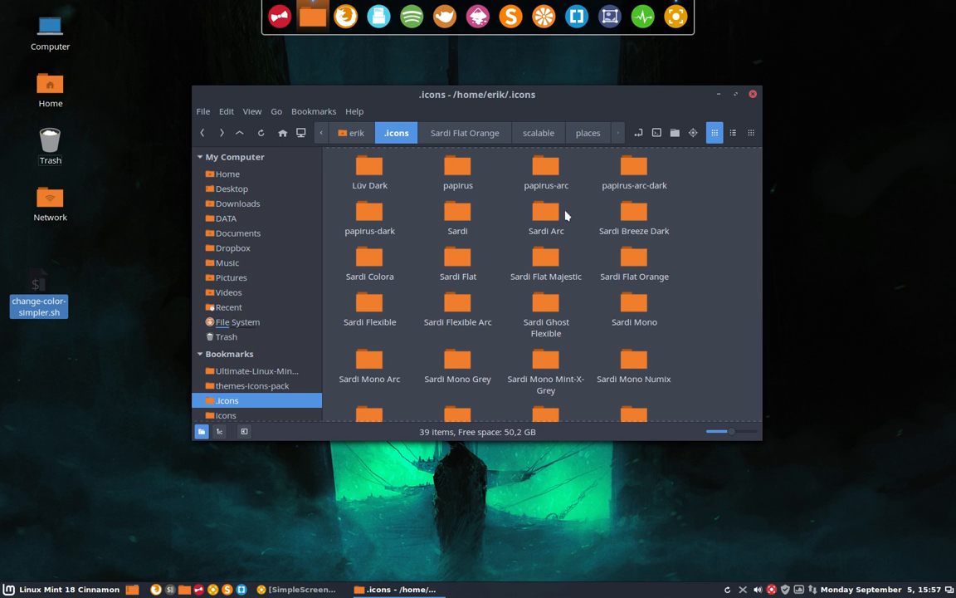
# Step: Open the Sardi Flat Orange theme folder in ~/.icons to see change-color-simpler.sh
pyautogui.click(634, 258)
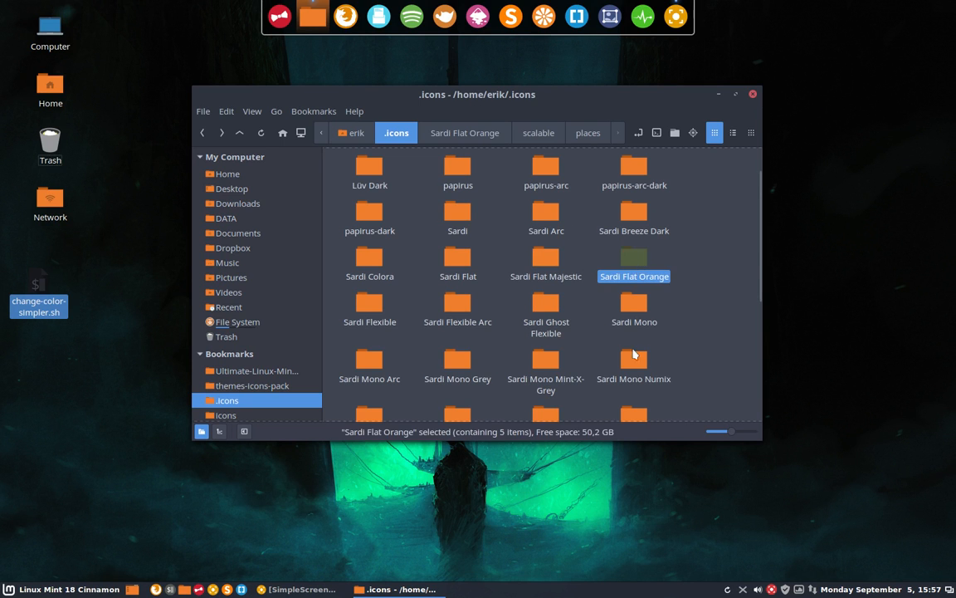
pyautogui.moveTo(634, 324)
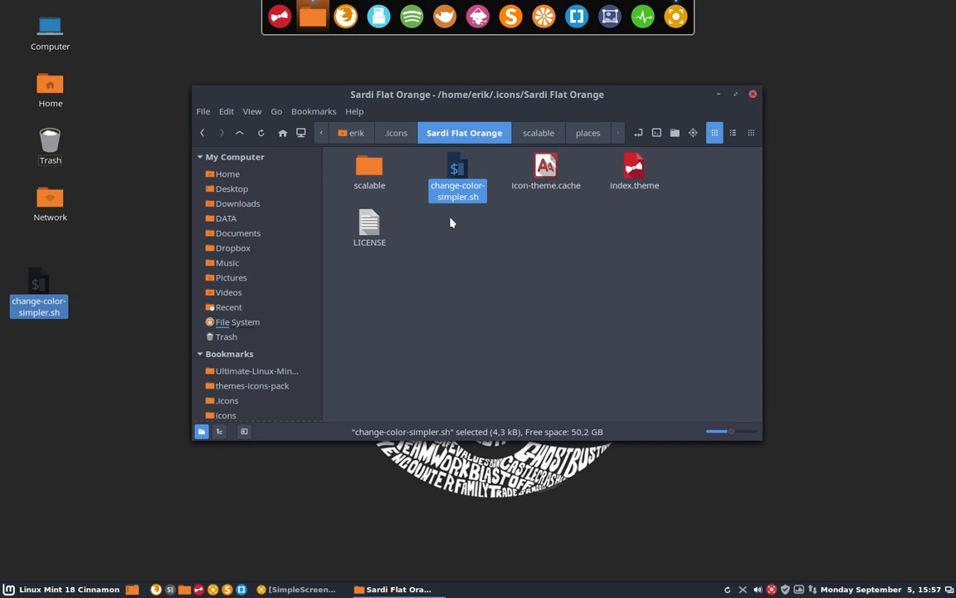
pyautogui.click(545, 166)
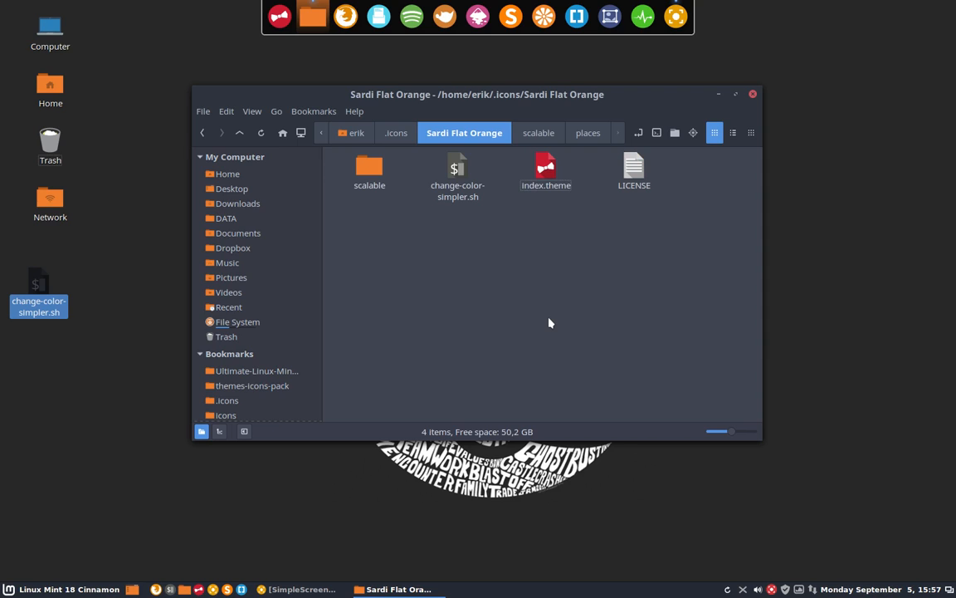
pyautogui.moveTo(543, 324)
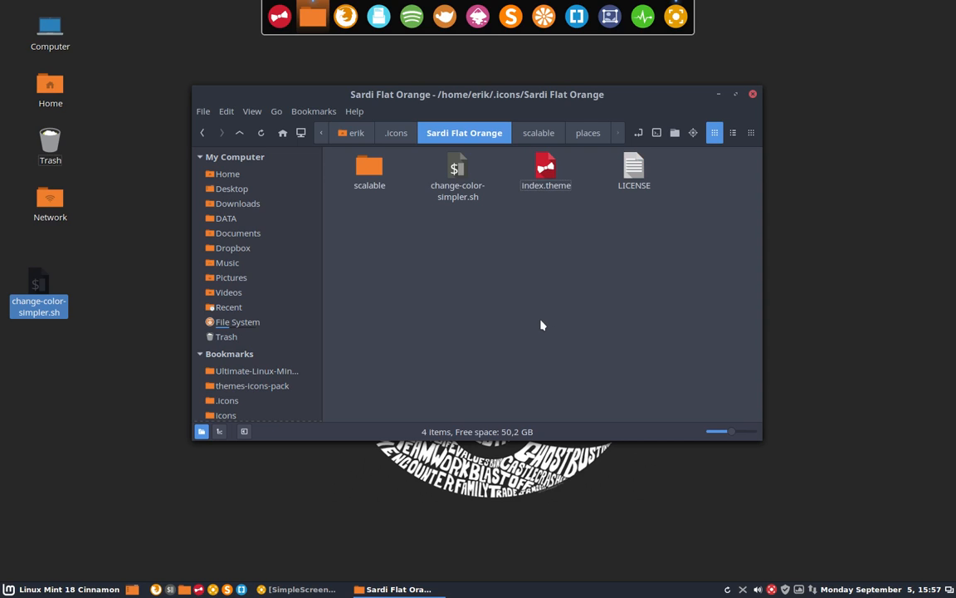
pyautogui.moveTo(509, 224)
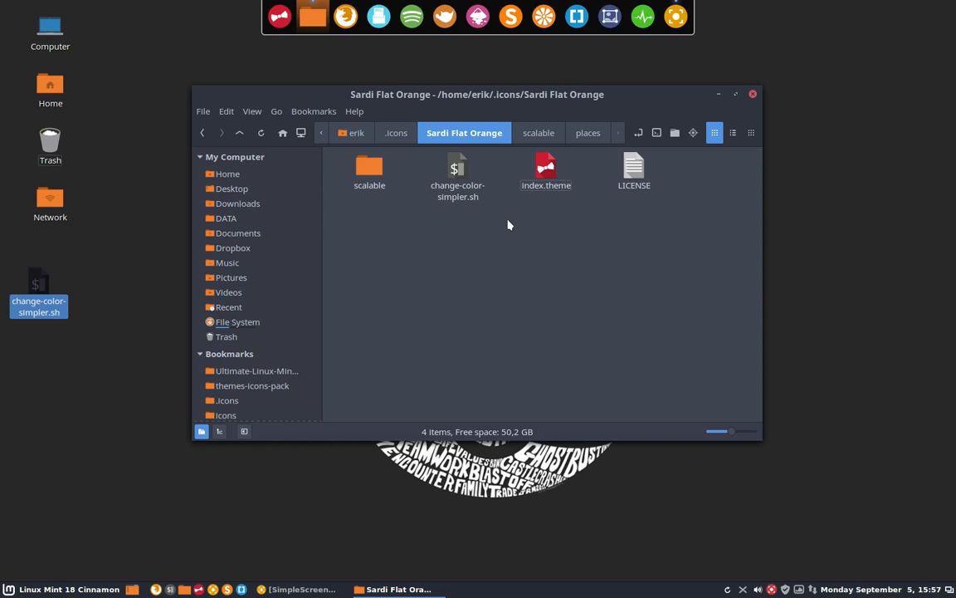
pyautogui.moveTo(491, 242)
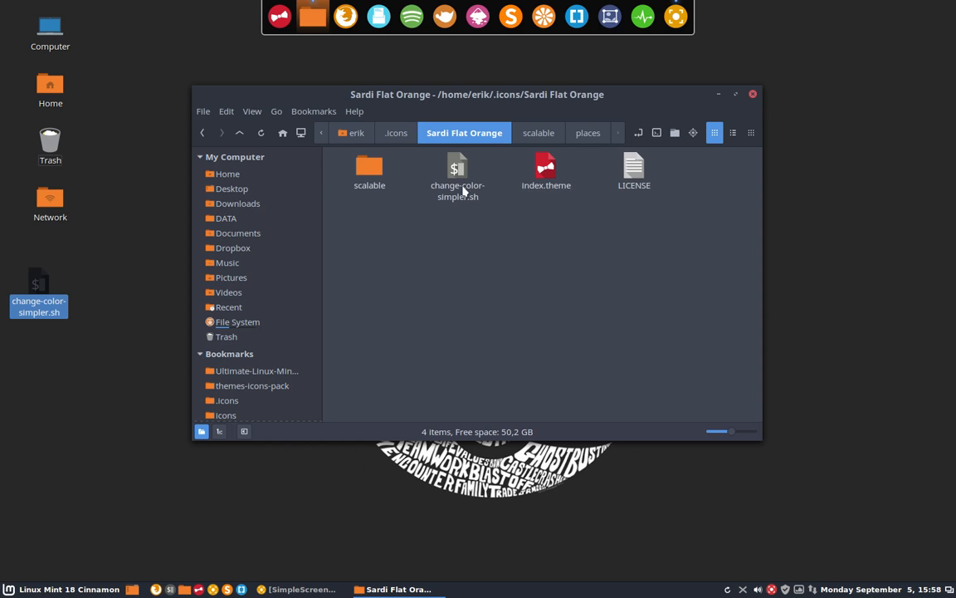
# Step: Open change-color-simpler.sh and choose Display to view its contents rather than run it
pyautogui.click(457, 166)
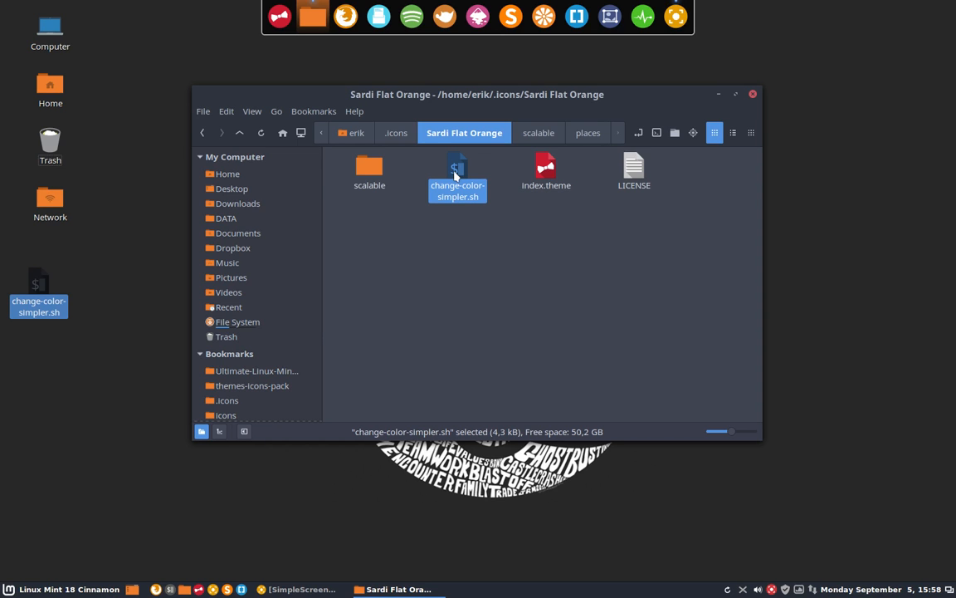
pyautogui.doubleClick(458, 163)
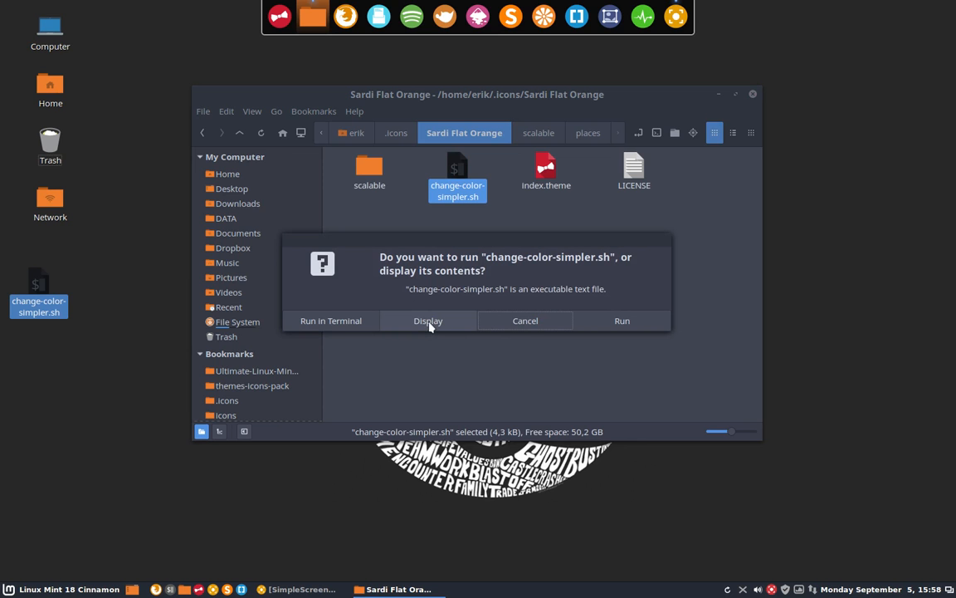
pyautogui.click(429, 320)
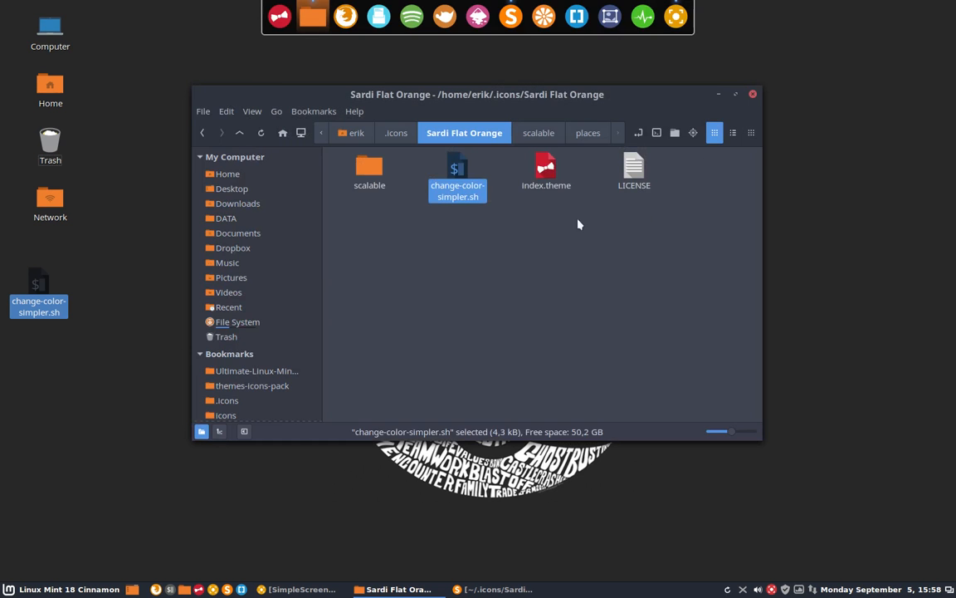
# Step: Browse scalable/places and look at folder-open, folder-dropbox and folder-favorites icons
pyautogui.doubleClick(368, 166)
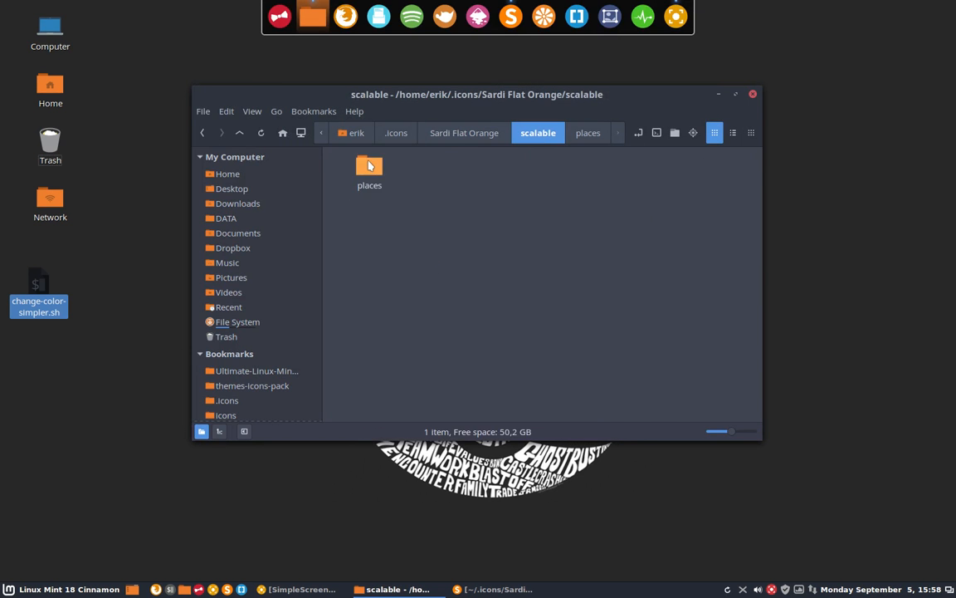
pyautogui.doubleClick(369, 166)
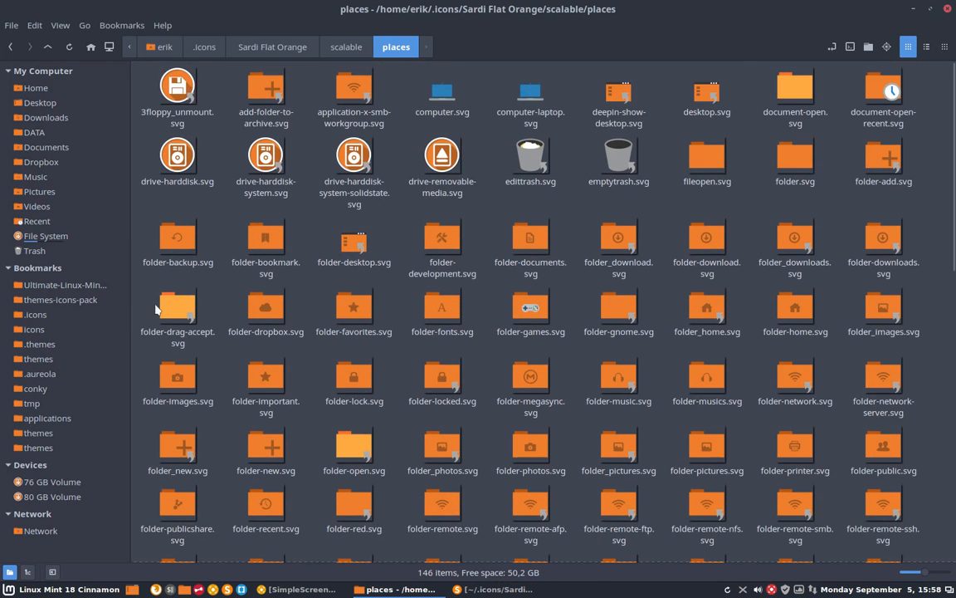
pyautogui.click(354, 448)
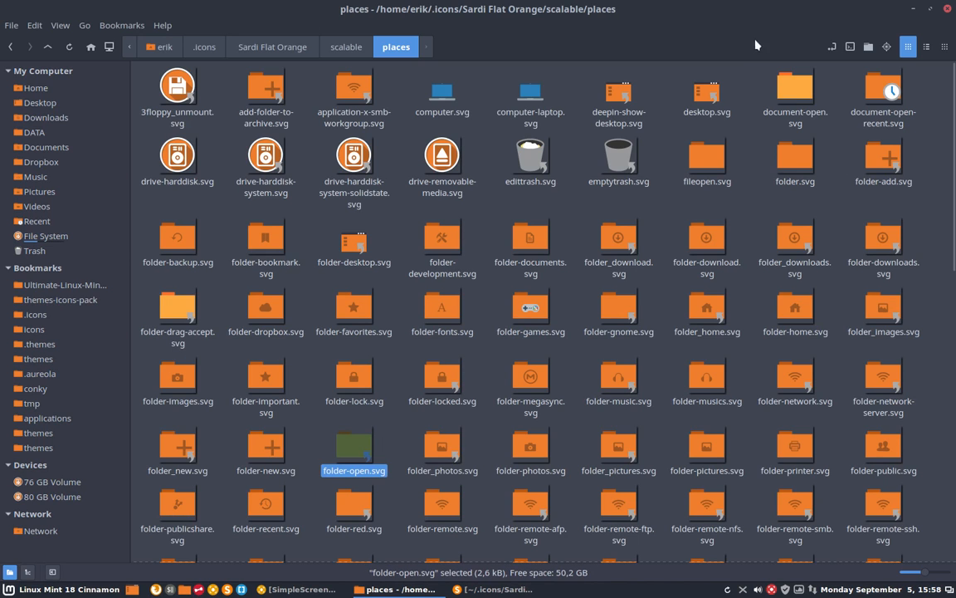
pyautogui.click(833, 212)
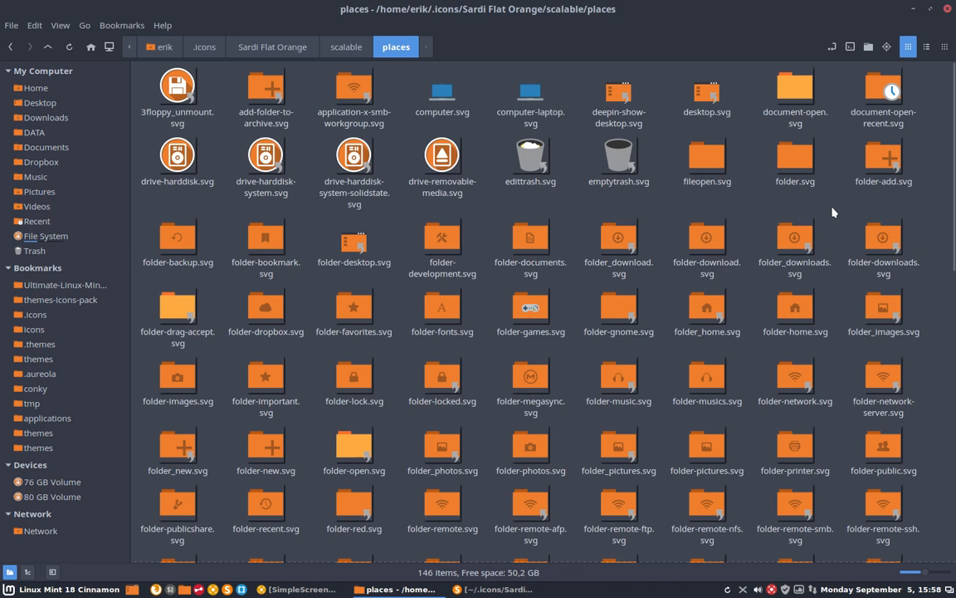
pyautogui.moveTo(777, 212)
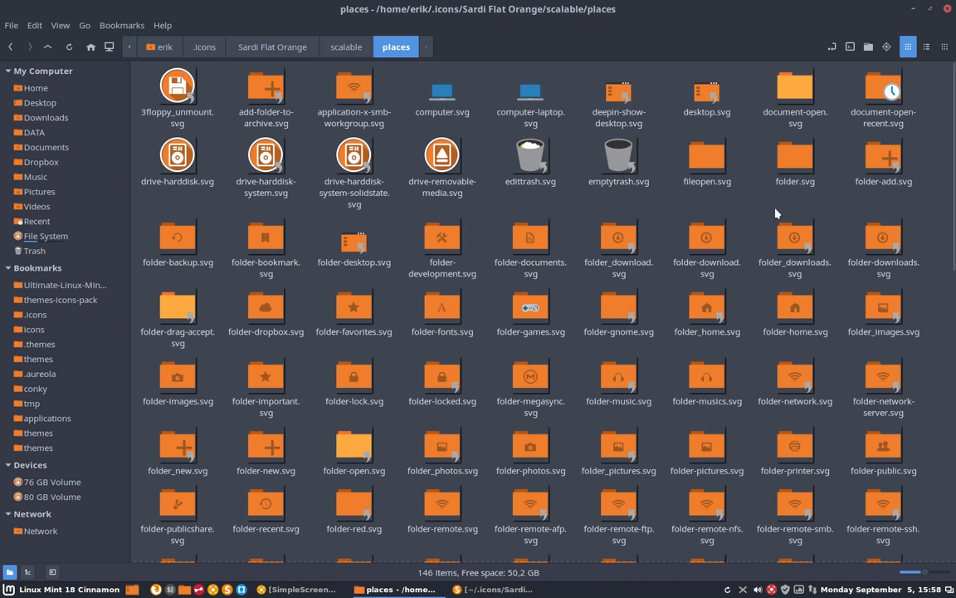
pyautogui.moveTo(714, 202)
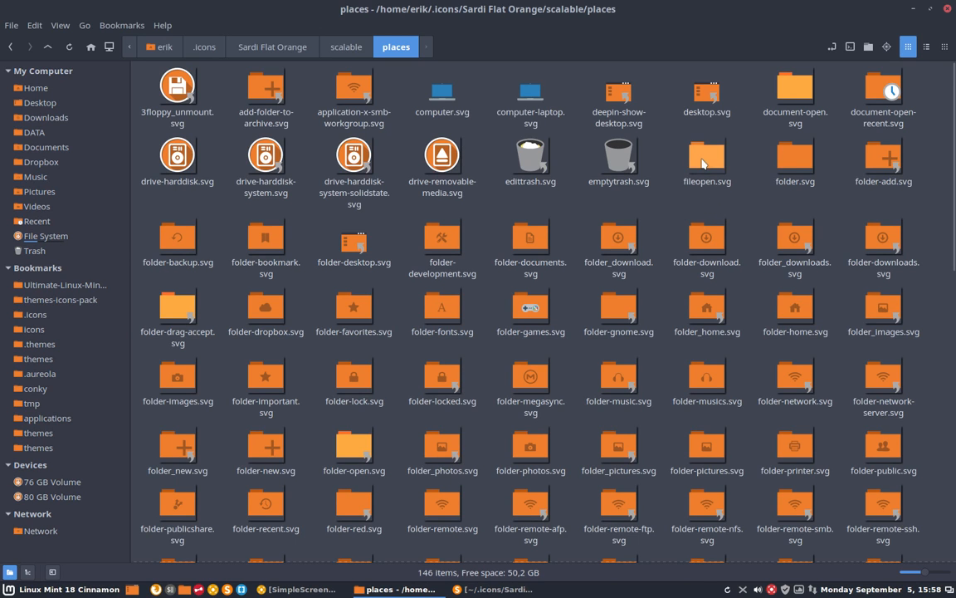
pyautogui.moveTo(707, 239)
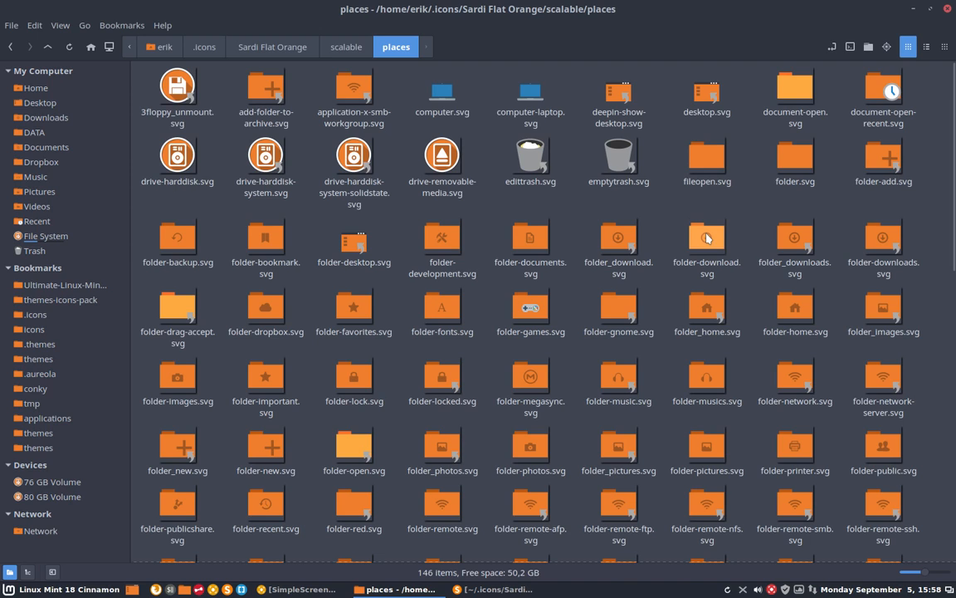
pyautogui.moveTo(292, 329)
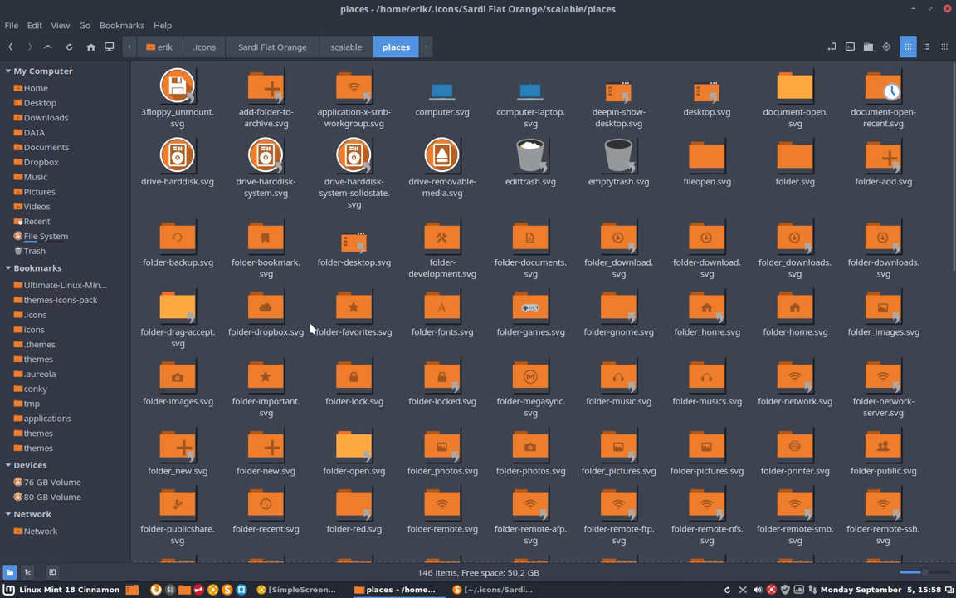
pyautogui.click(265, 307)
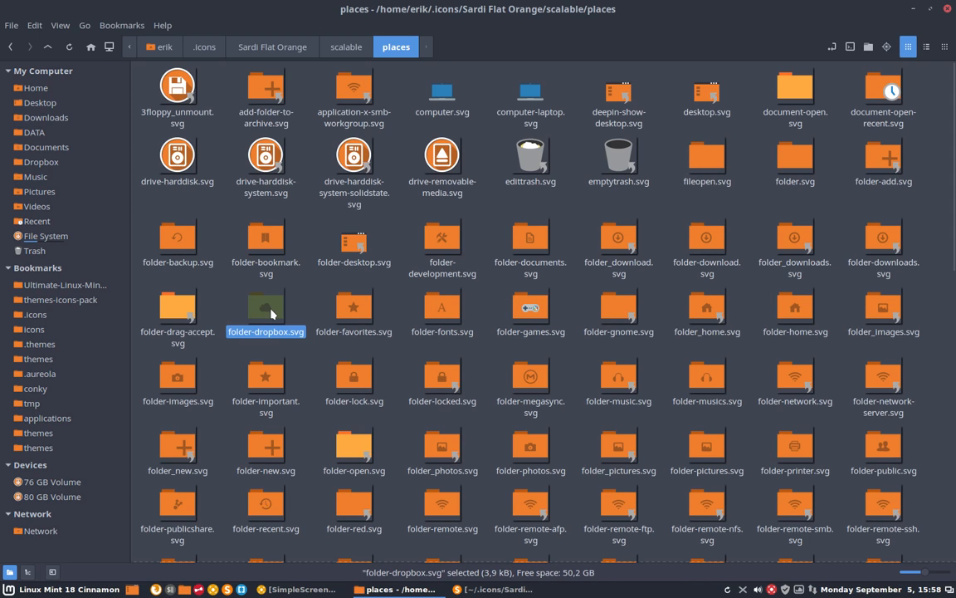
pyautogui.moveTo(362, 308)
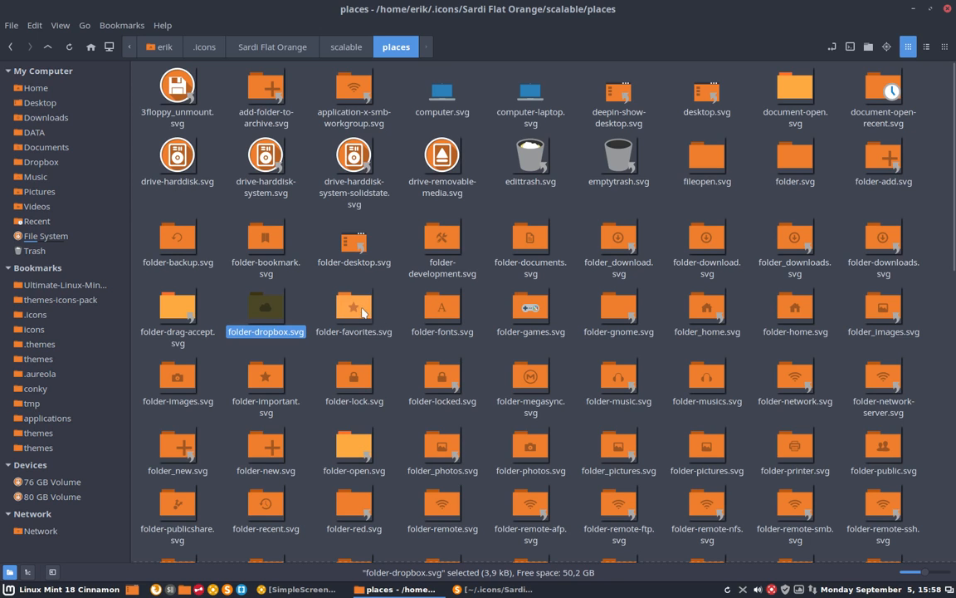
pyautogui.click(354, 307)
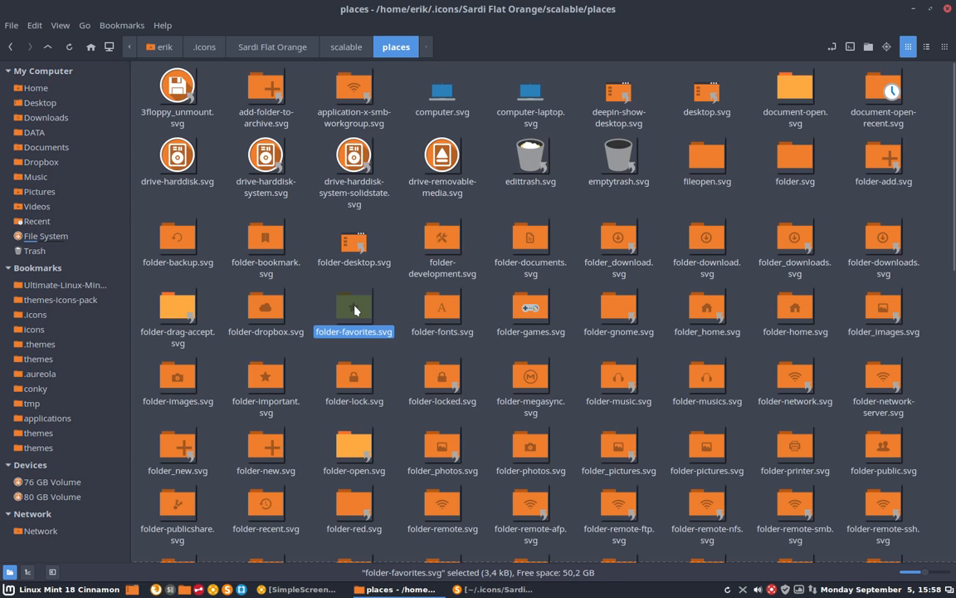
pyautogui.moveTo(349, 299)
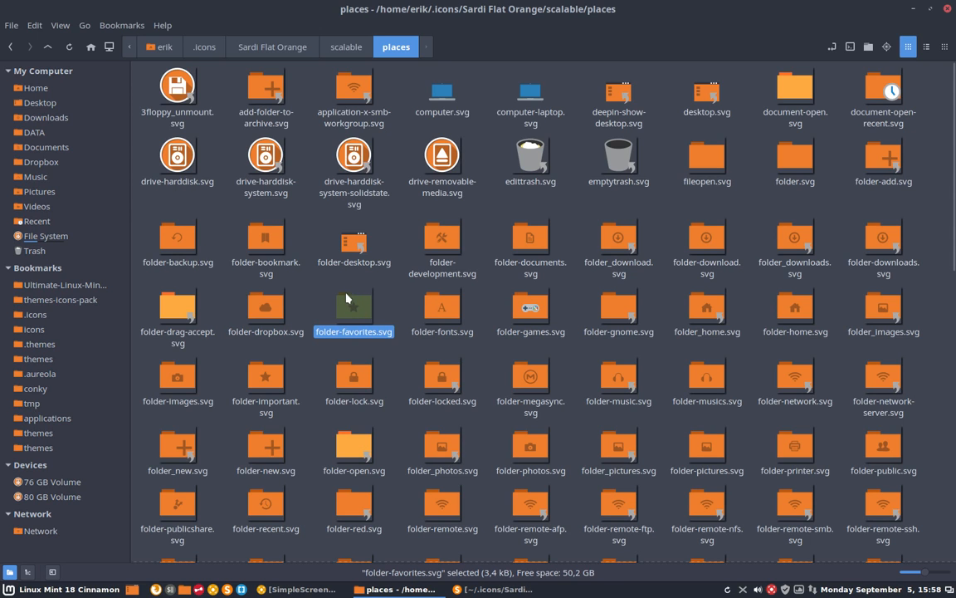
pyautogui.moveTo(354, 312)
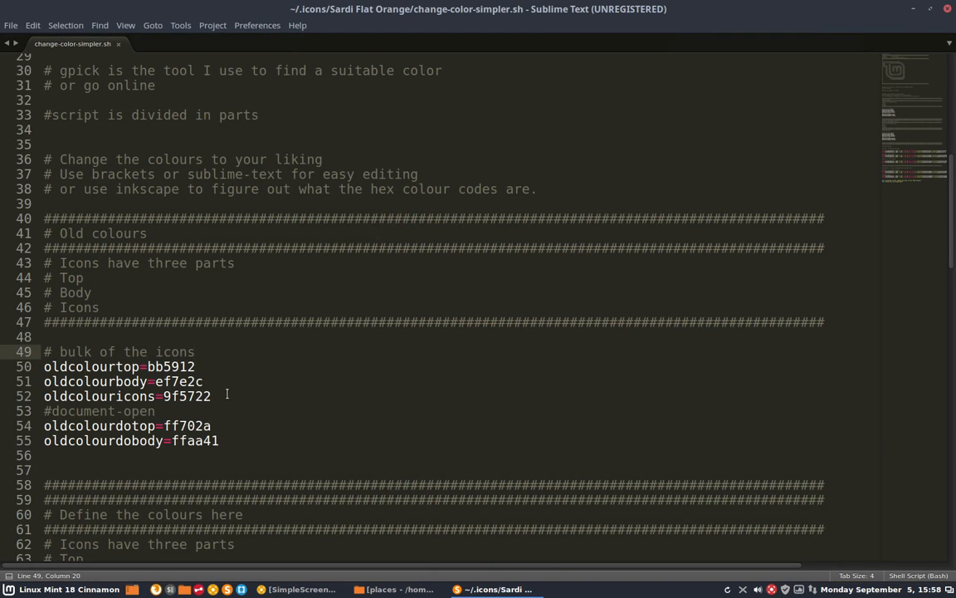
pyautogui.moveTo(43, 366); pyautogui.dragTo(210, 395)
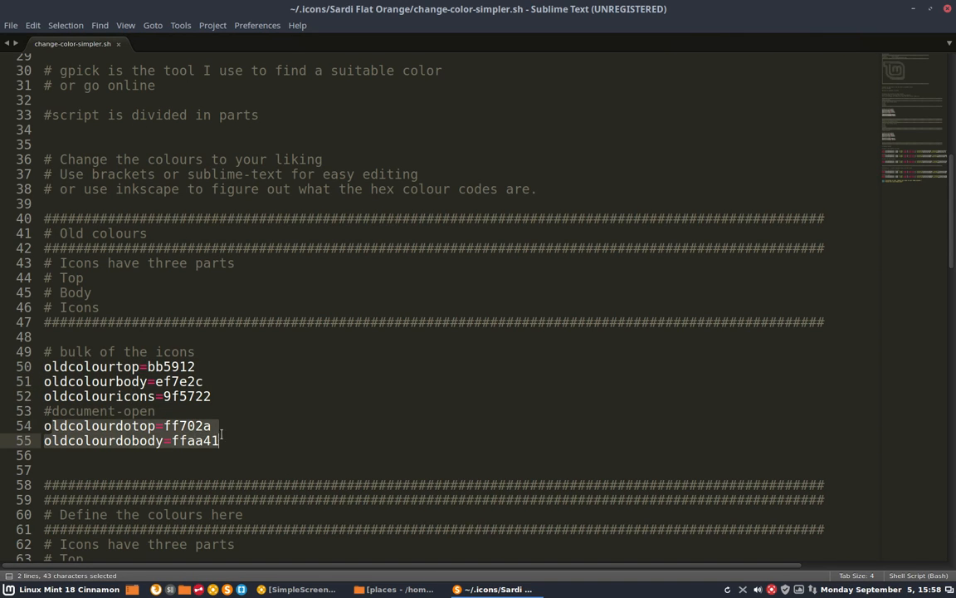
pyautogui.click(219, 442)
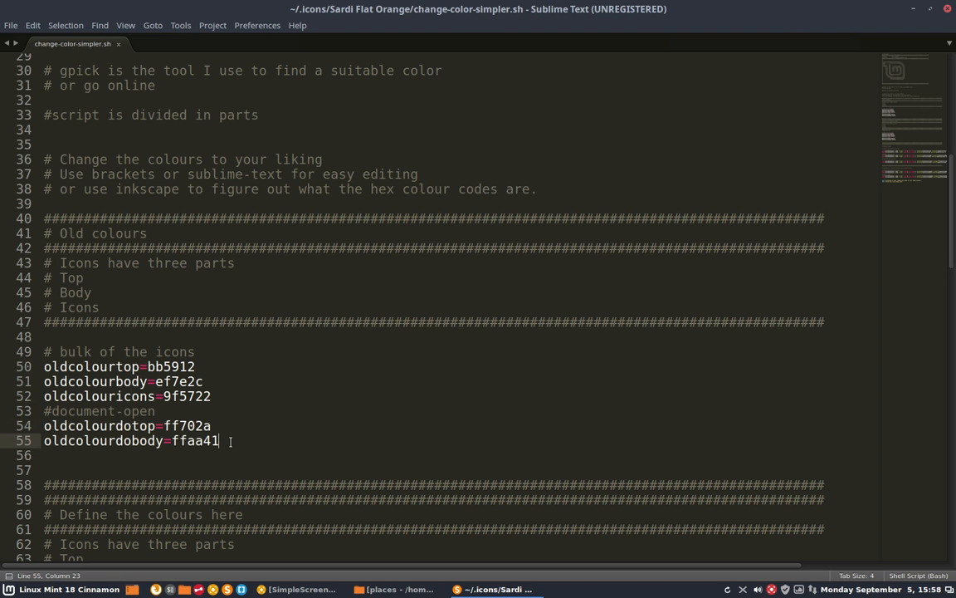
pyautogui.scroll(-3)
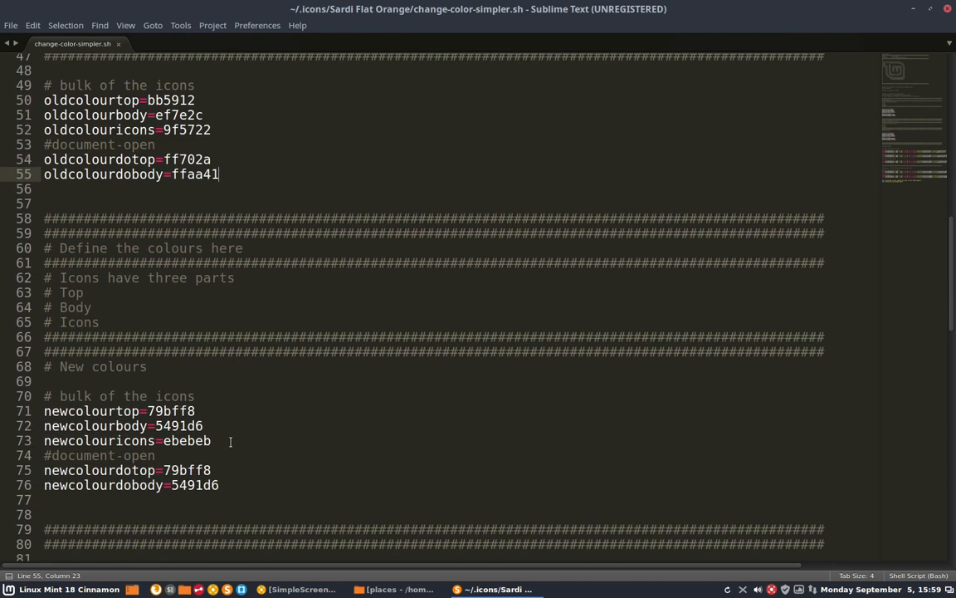
pyautogui.moveTo(43, 114); pyautogui.dragTo(219, 175)
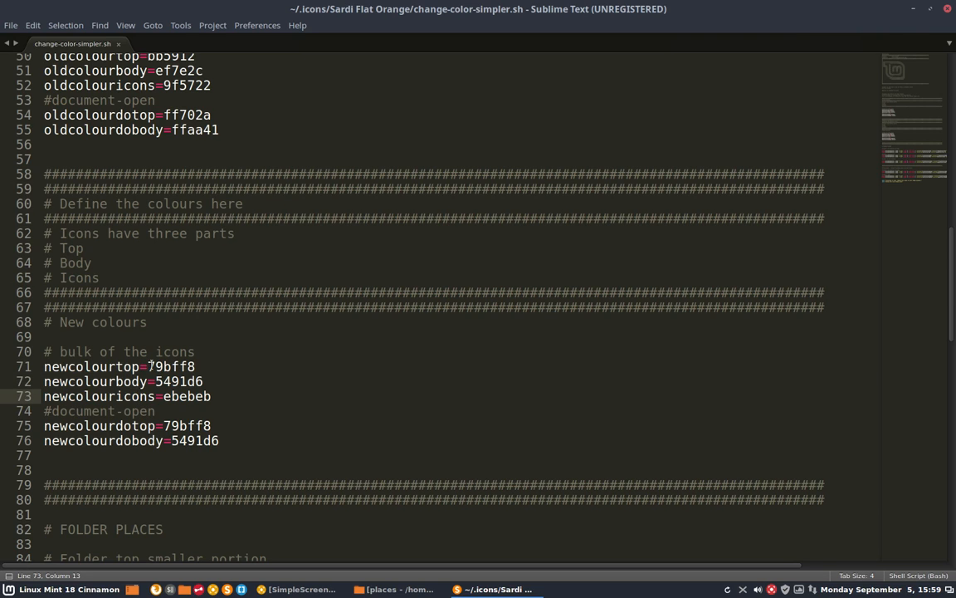
pyautogui.doubleClick(186, 425)
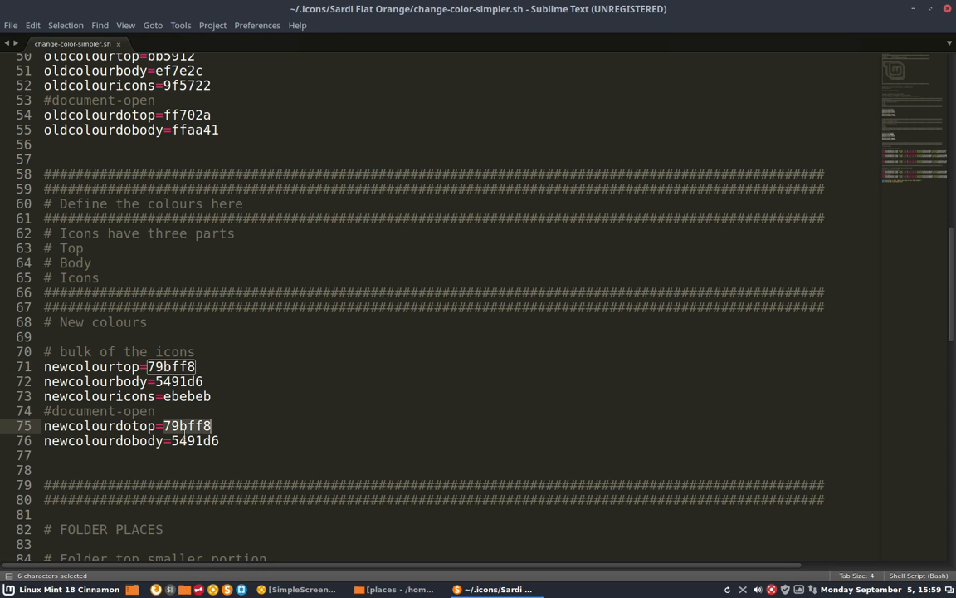
pyautogui.click(189, 442)
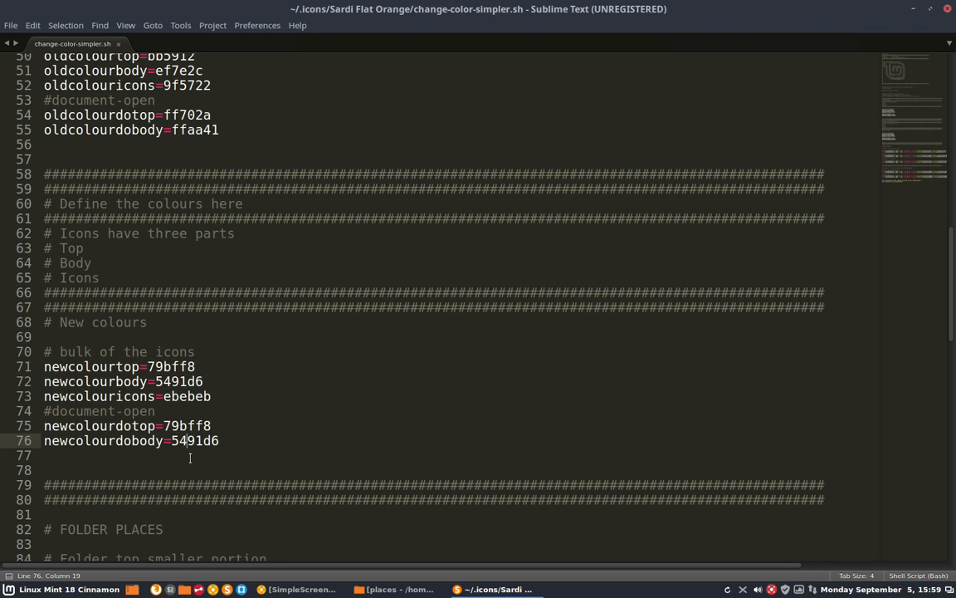
# Step: Scroll through the script's find/sed recolouring commands to its end
pyautogui.scroll(-3)
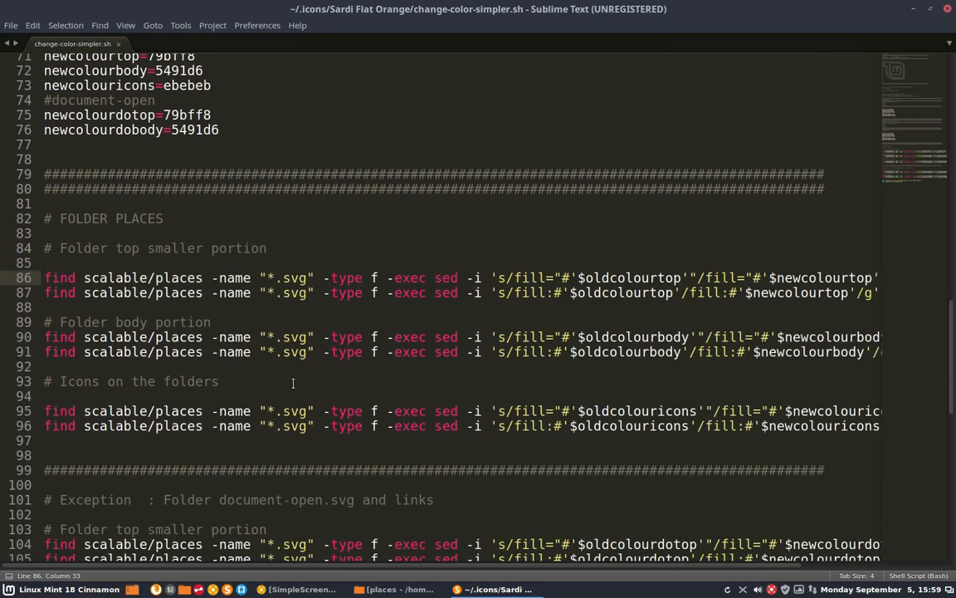
pyautogui.scroll(-3)
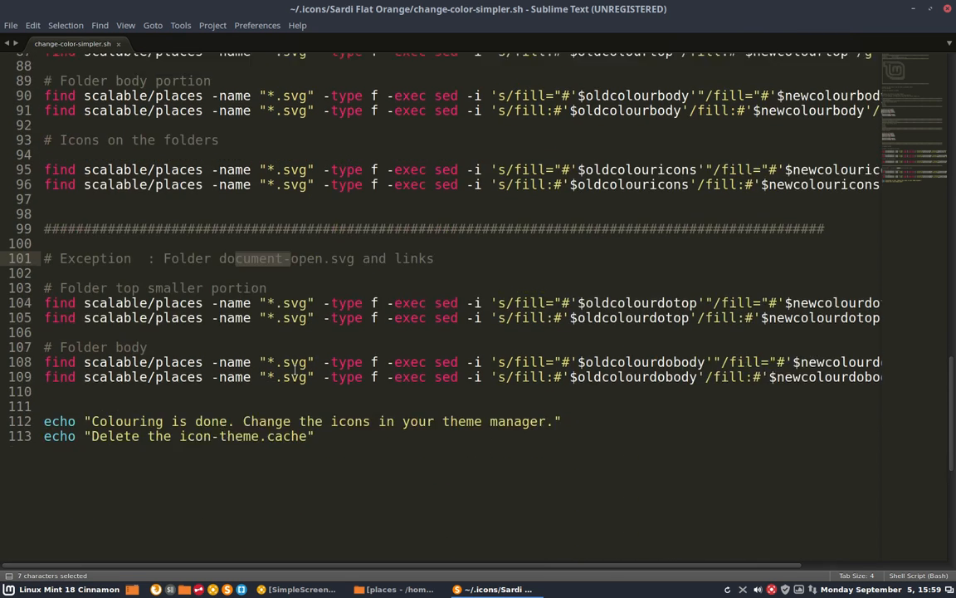
pyautogui.scroll(-3)
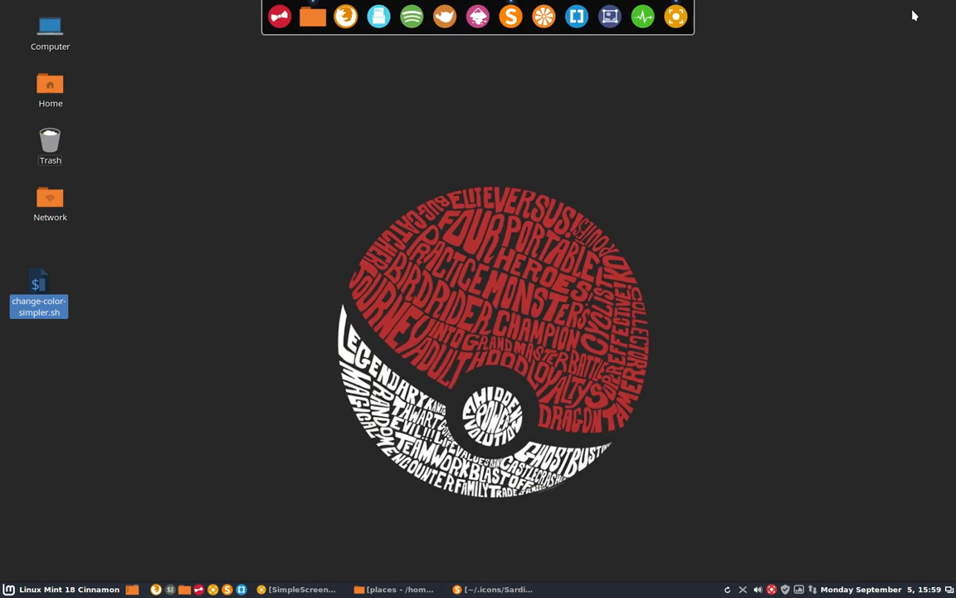
pyautogui.moveTo(390, 588)
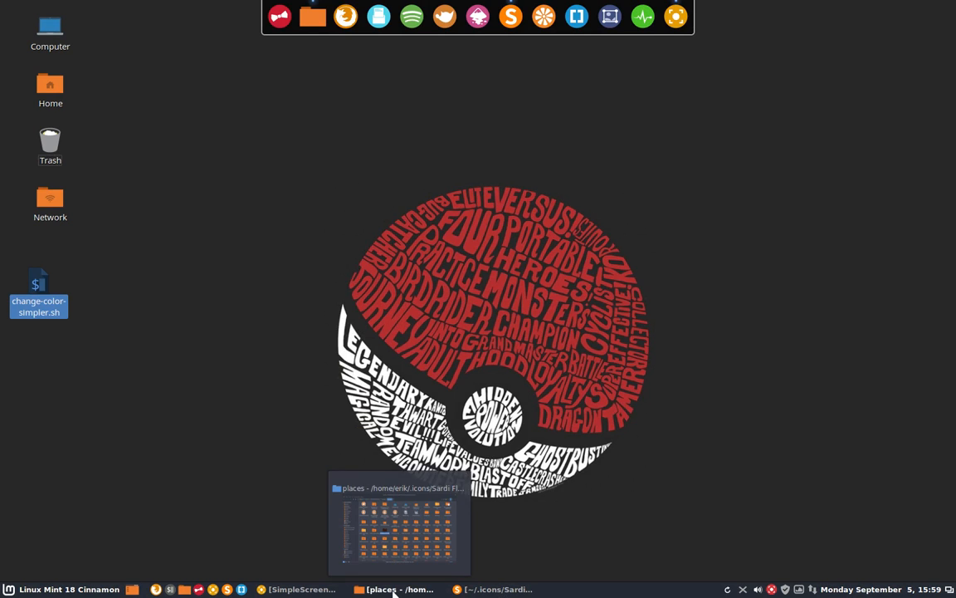
# Step: Restore the Nemo window and go up to the Sardi Flat Orange theme folder
pyautogui.click(399, 591)
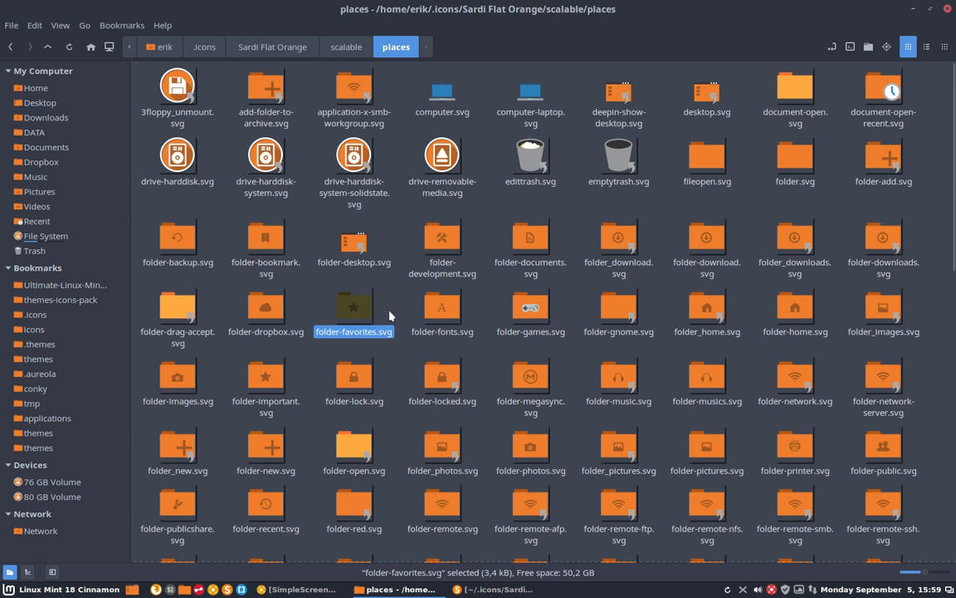
pyautogui.click(273, 47)
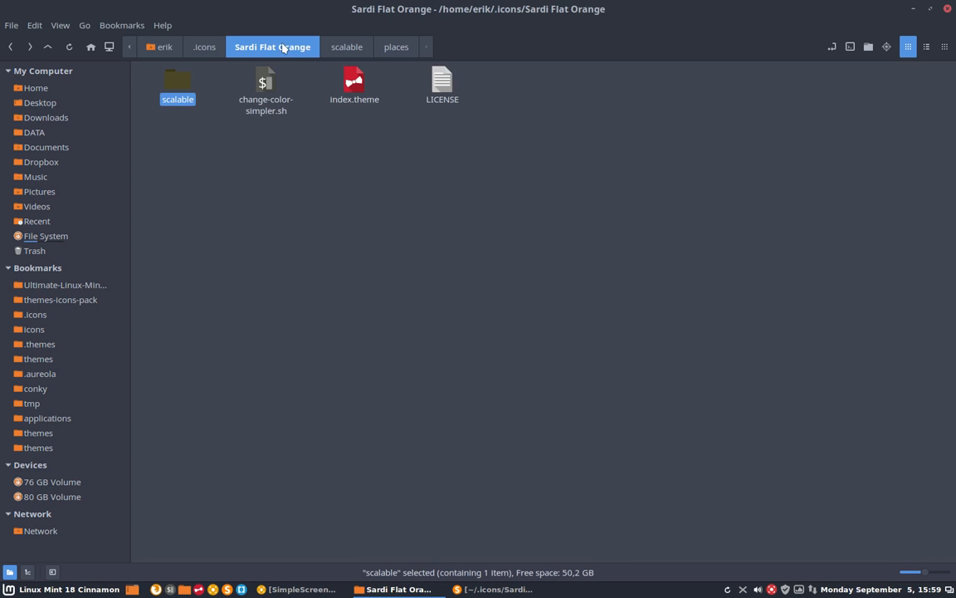
pyautogui.click(265, 86)
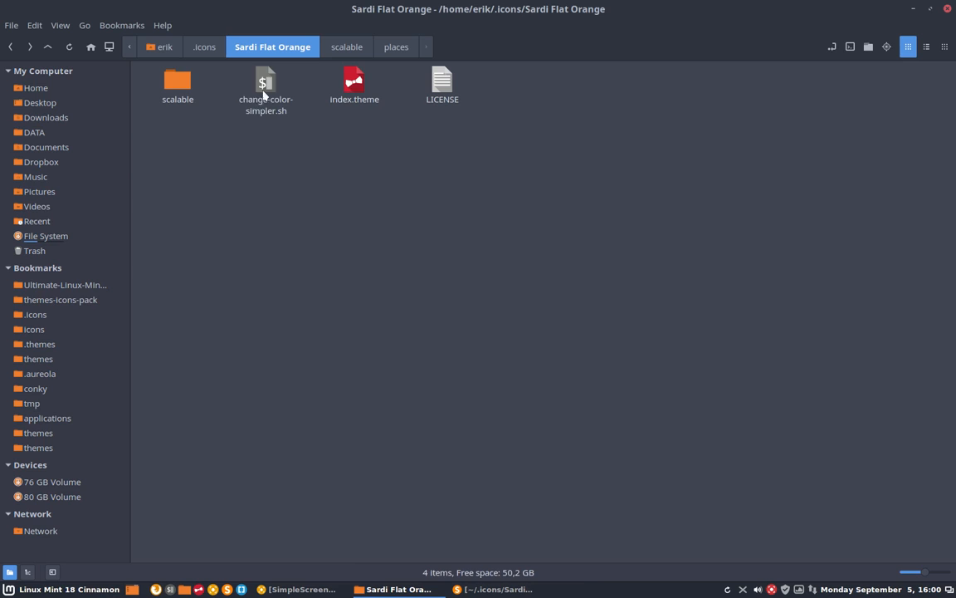
pyautogui.click(266, 86)
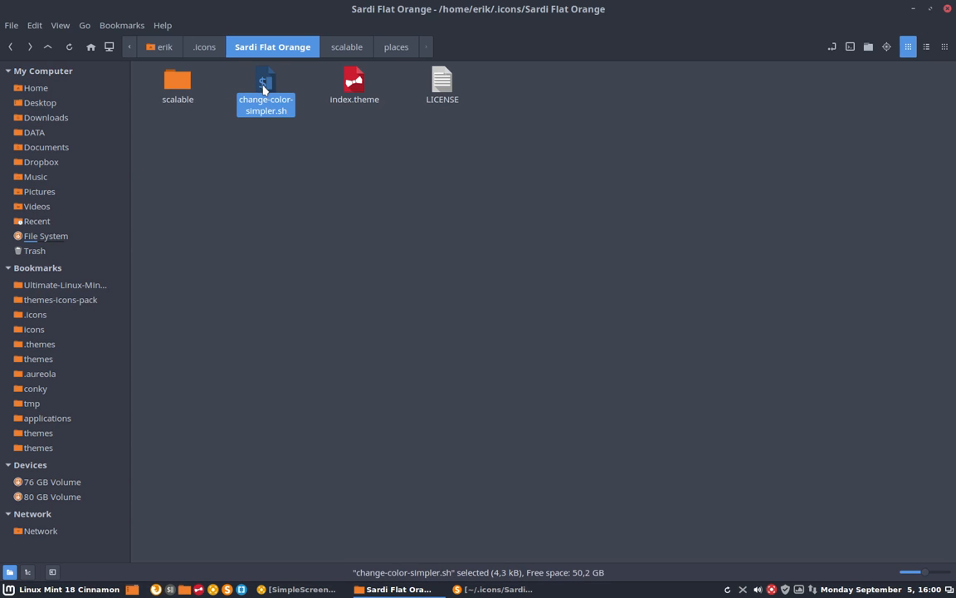
pyautogui.moveTo(208, 93)
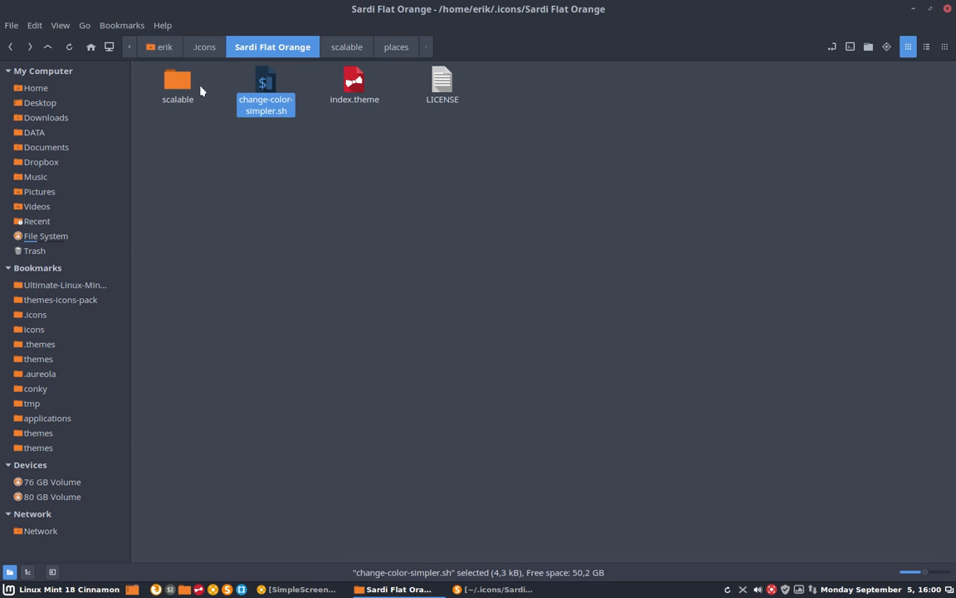
pyautogui.click(176, 83)
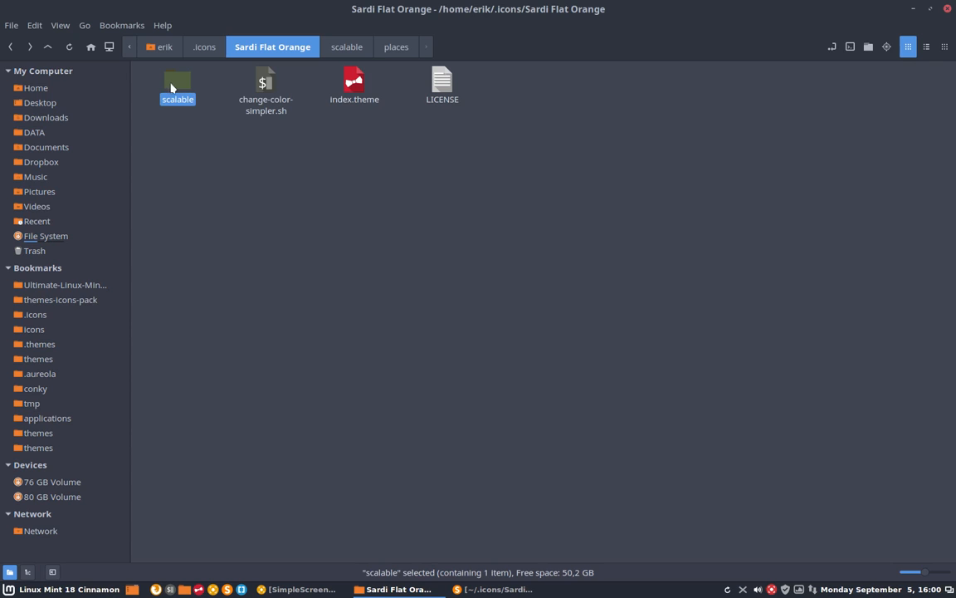
# Step: Keep a script copy named top-blue-body-blue-icon-white.sh, then return to the places folder
pyautogui.click(266, 86)
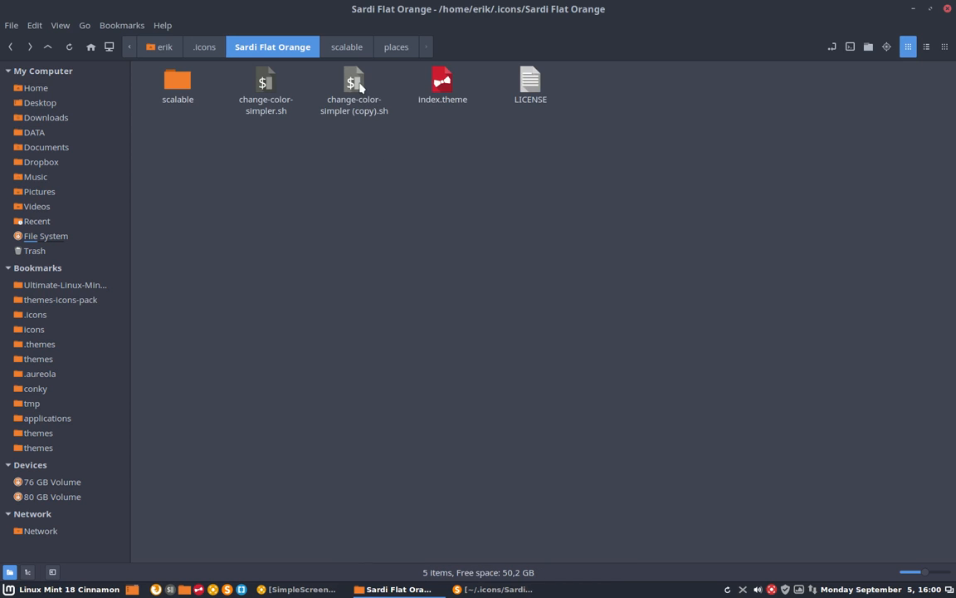
pyautogui.click(353, 83)
pyautogui.write('top-blue-body-blue-icon-white')
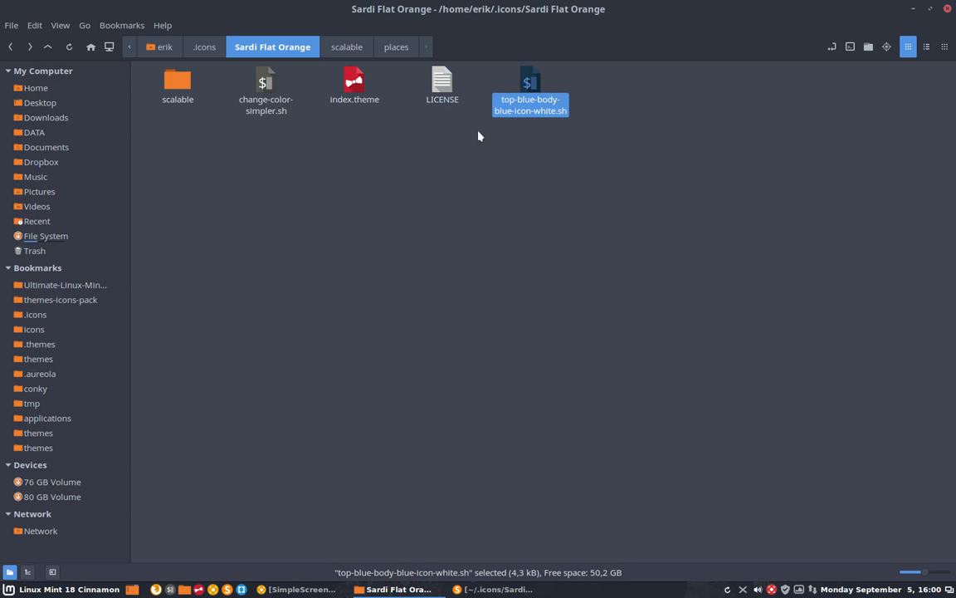
pyautogui.moveTo(533, 86)
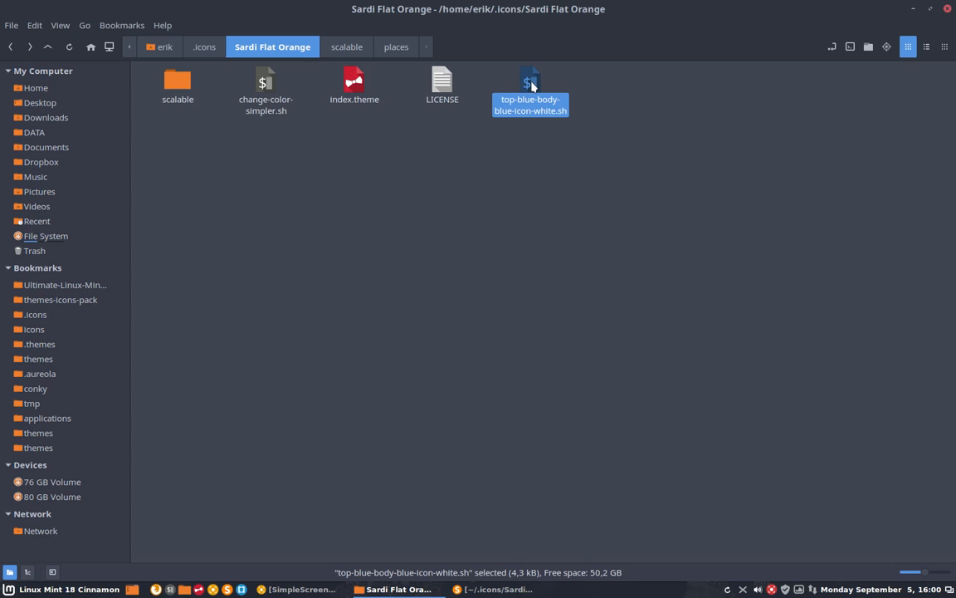
pyautogui.click(264, 90)
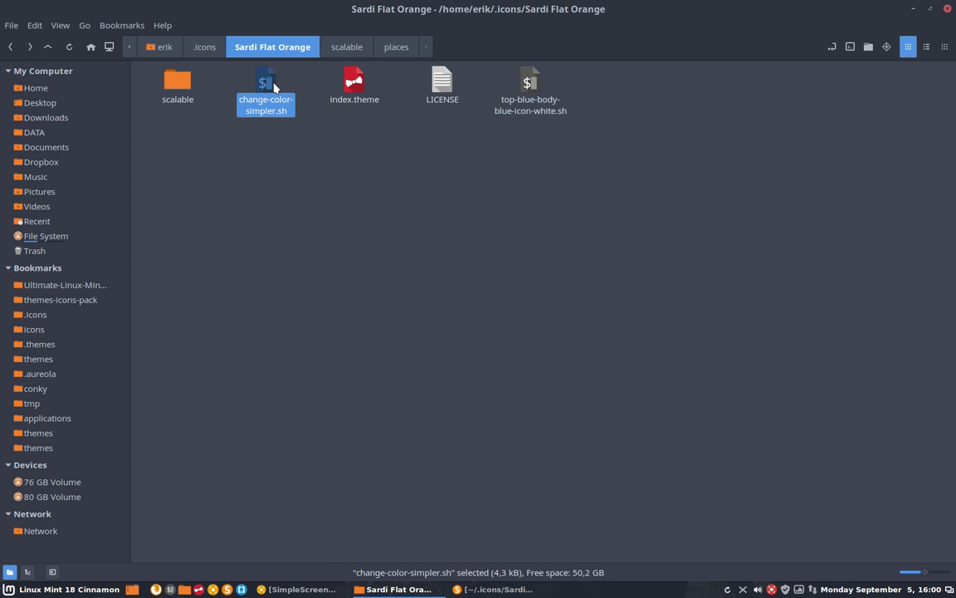
pyautogui.moveTo(192, 98)
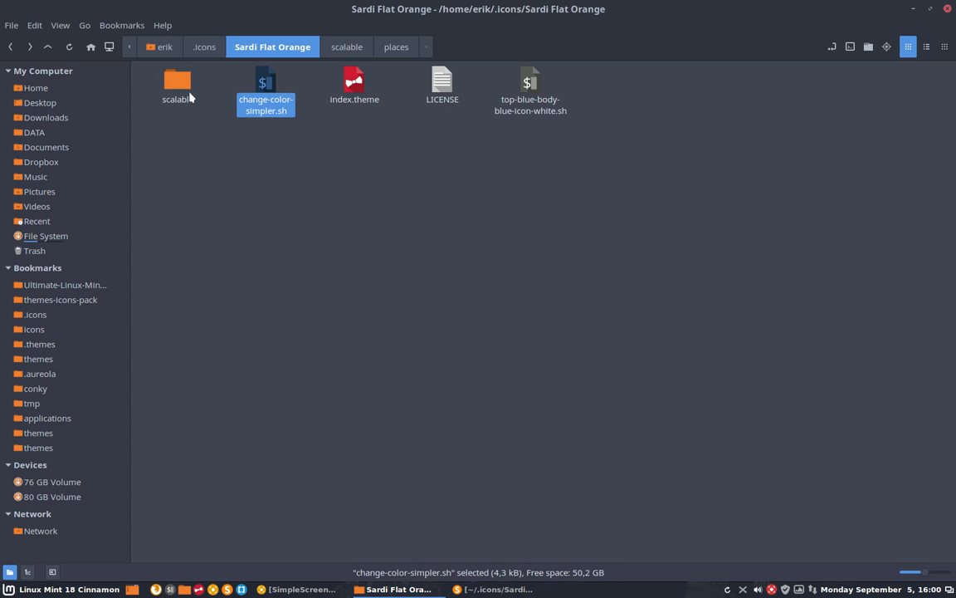
pyautogui.click(395, 47)
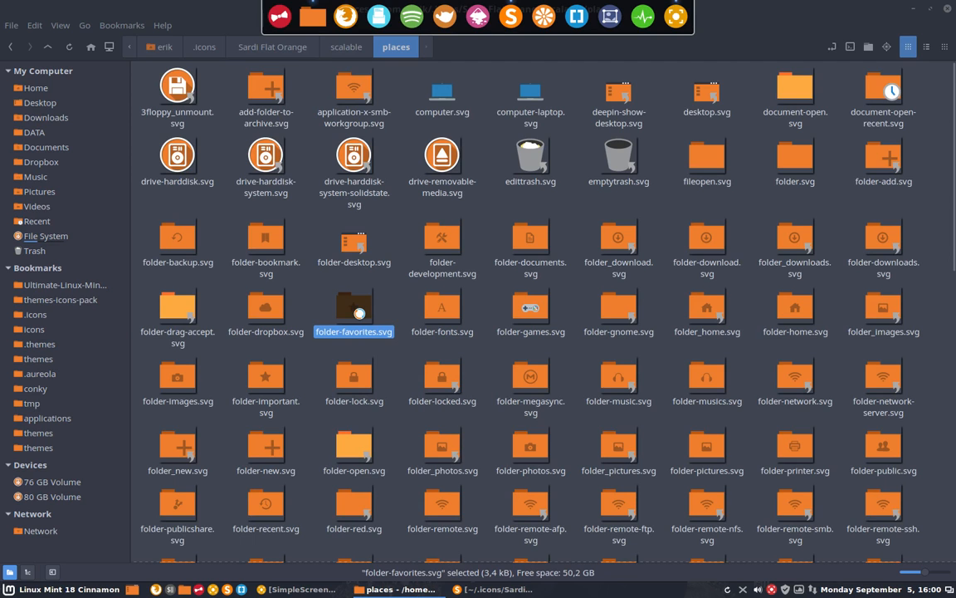
# Step: Open folder-favorites.svg in Inkscape and maximize its window
pyautogui.doubleClick(353, 310)
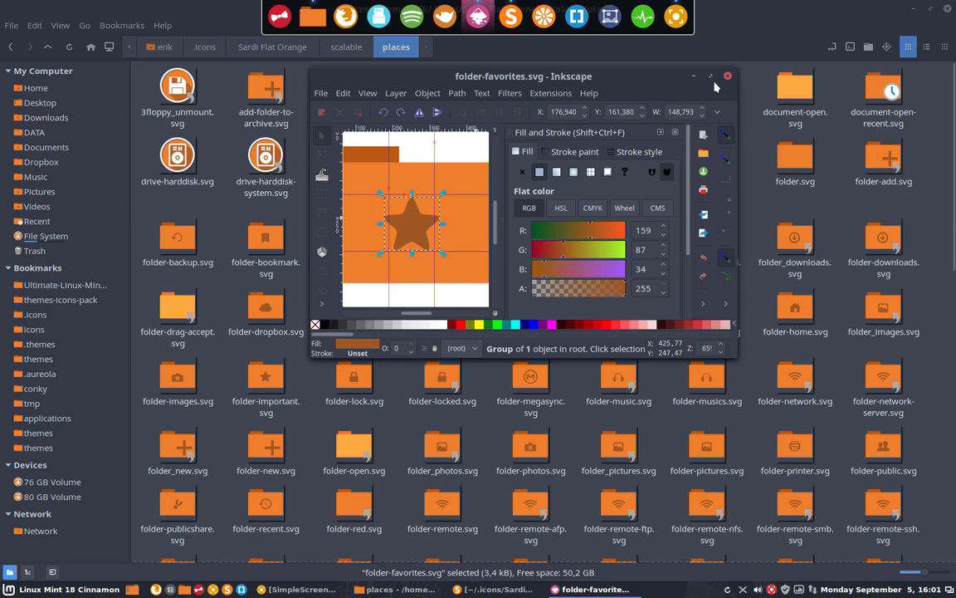
pyautogui.click(716, 75)
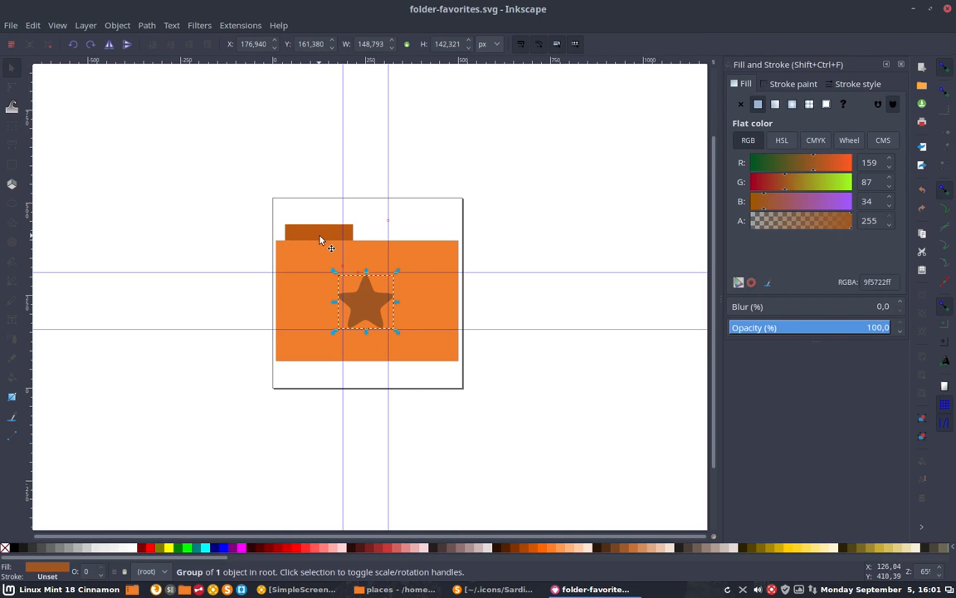
# Step: Select the star, give it a yellow fill via Fill and Stroke, then select the top tab
pyautogui.click(319, 239)
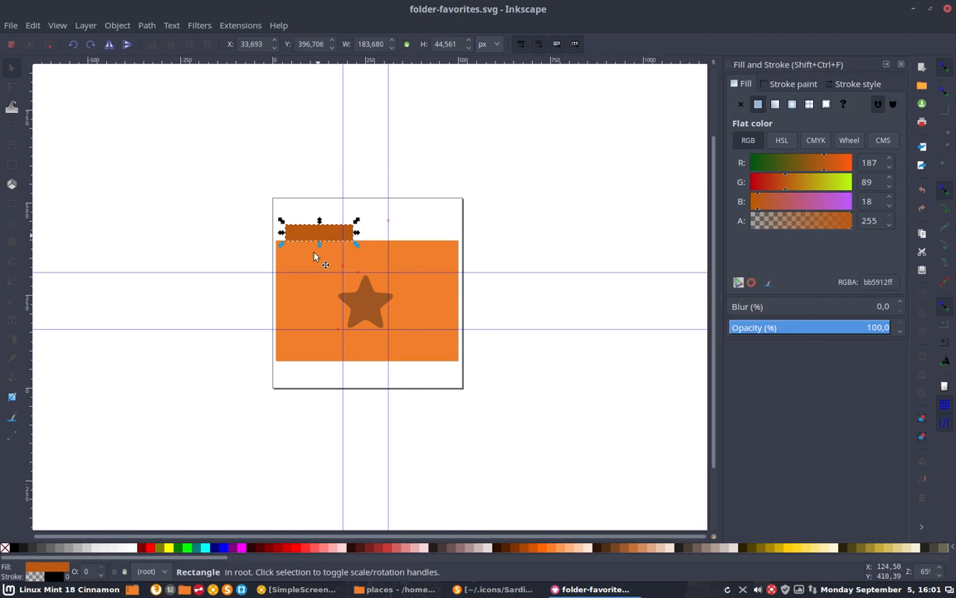
pyautogui.click(367, 302)
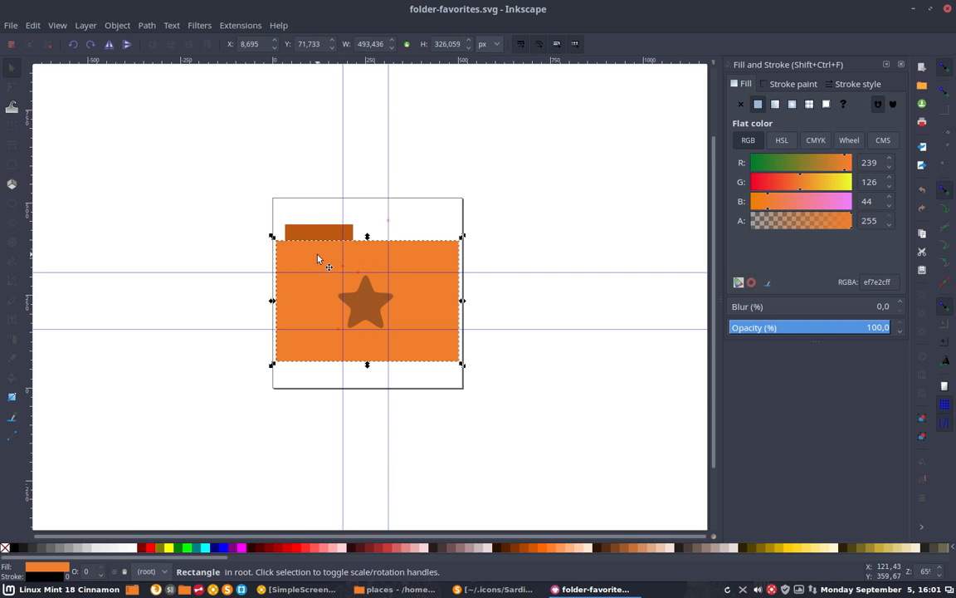
pyautogui.moveTo(787, 190)
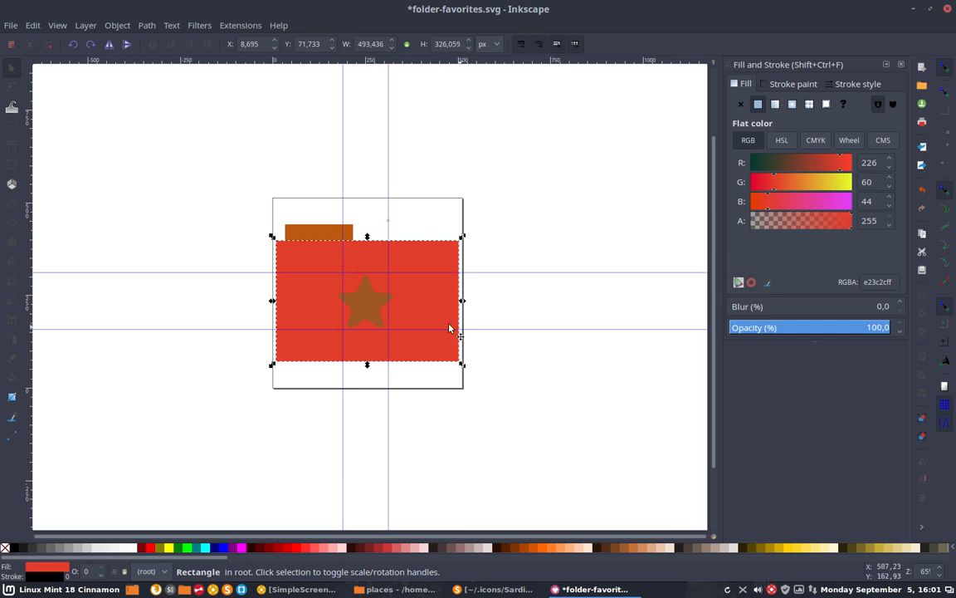
pyautogui.click(367, 302)
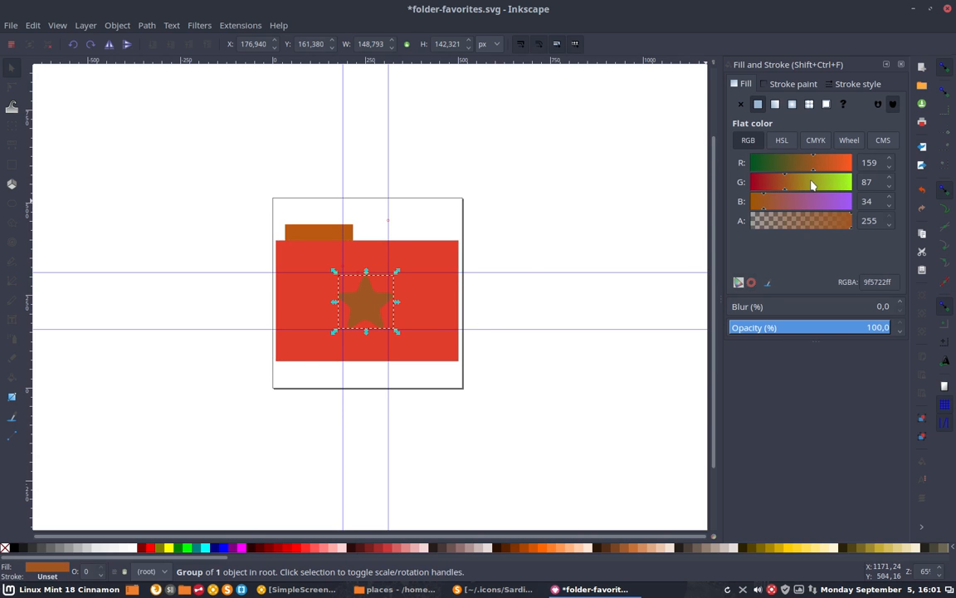
pyautogui.click(816, 140)
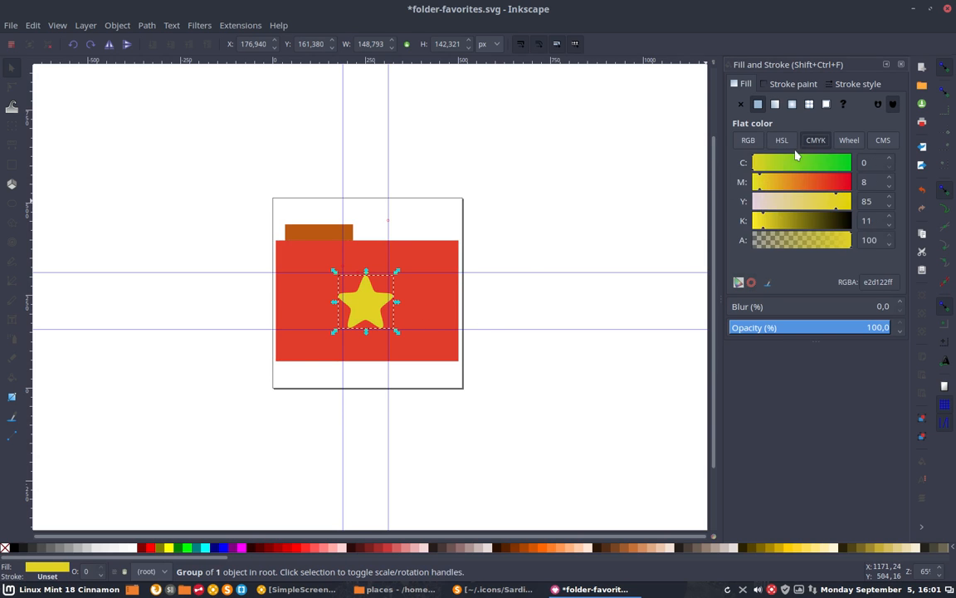
pyautogui.moveTo(322, 233)
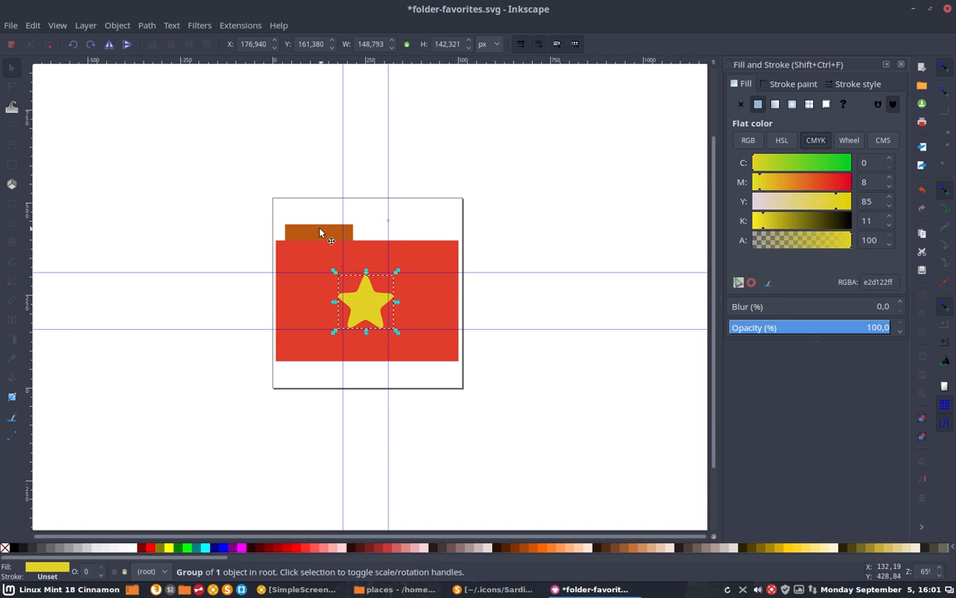
pyautogui.click(319, 232)
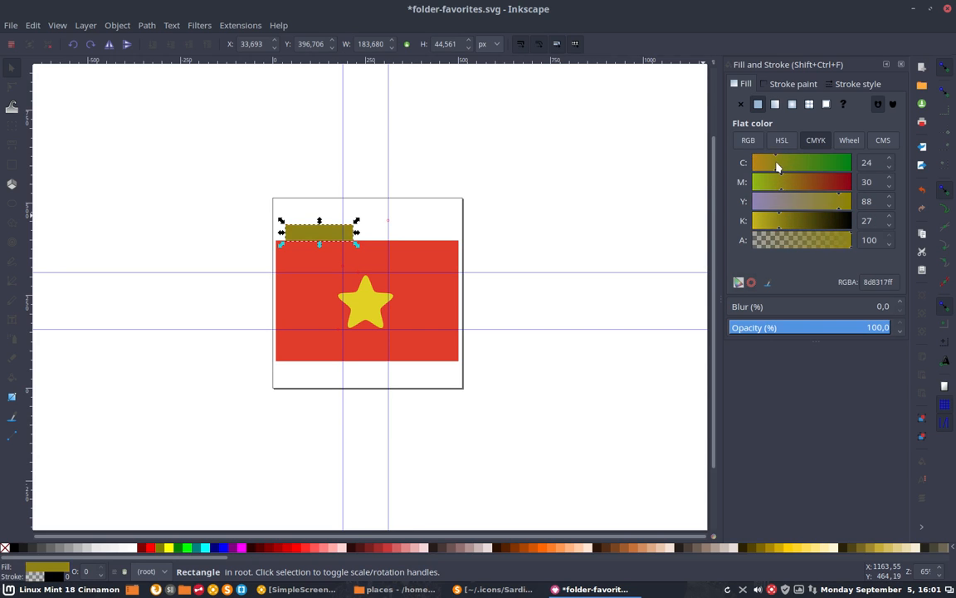
# Step: Shift the top tab's fill from brown to golden yellow using the HSL and RGB sliders
pyautogui.click(780, 139)
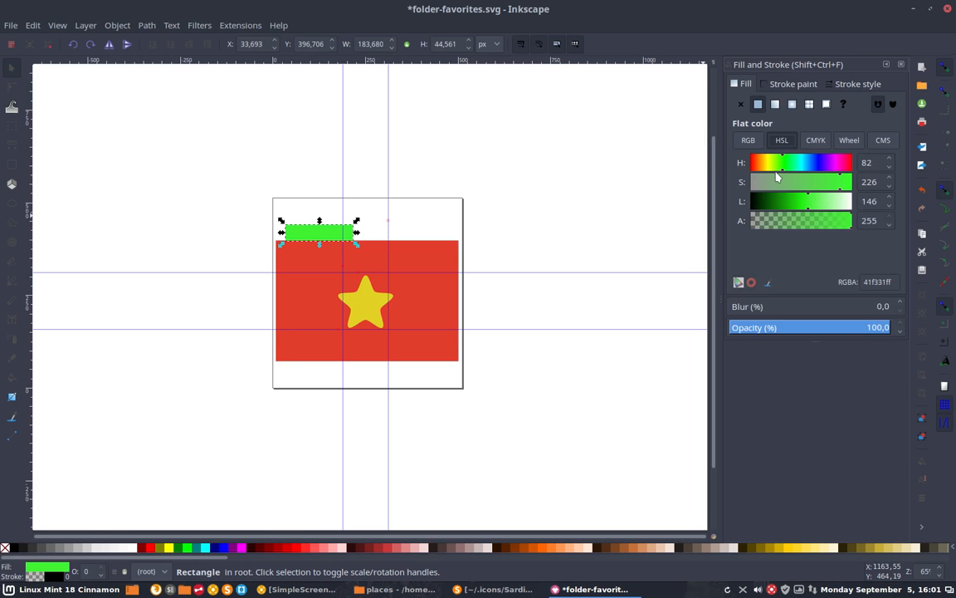
pyautogui.moveTo(777, 163); pyautogui.dragTo(765, 163)
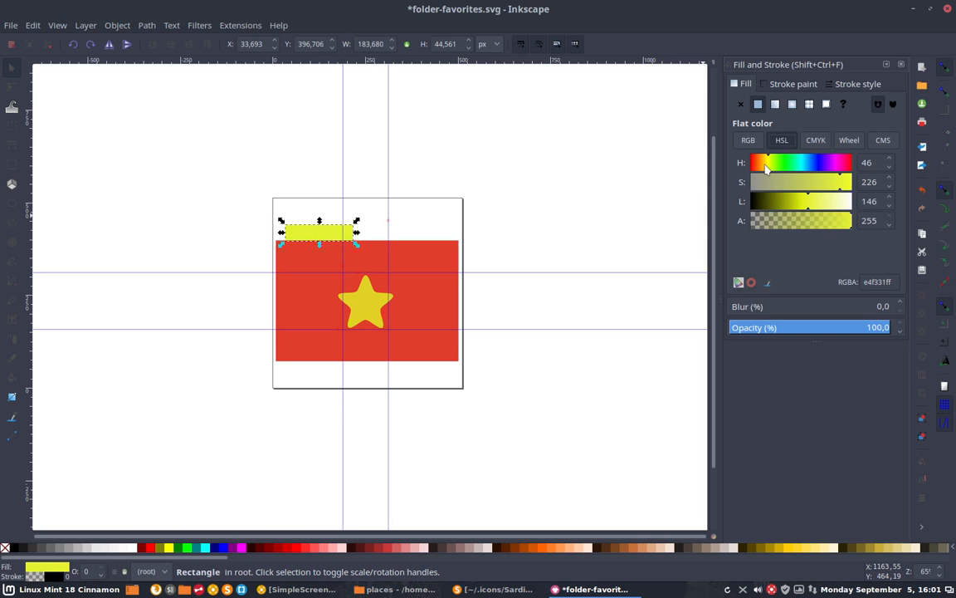
pyautogui.moveTo(368, 307)
pyautogui.write('e2d022ff')
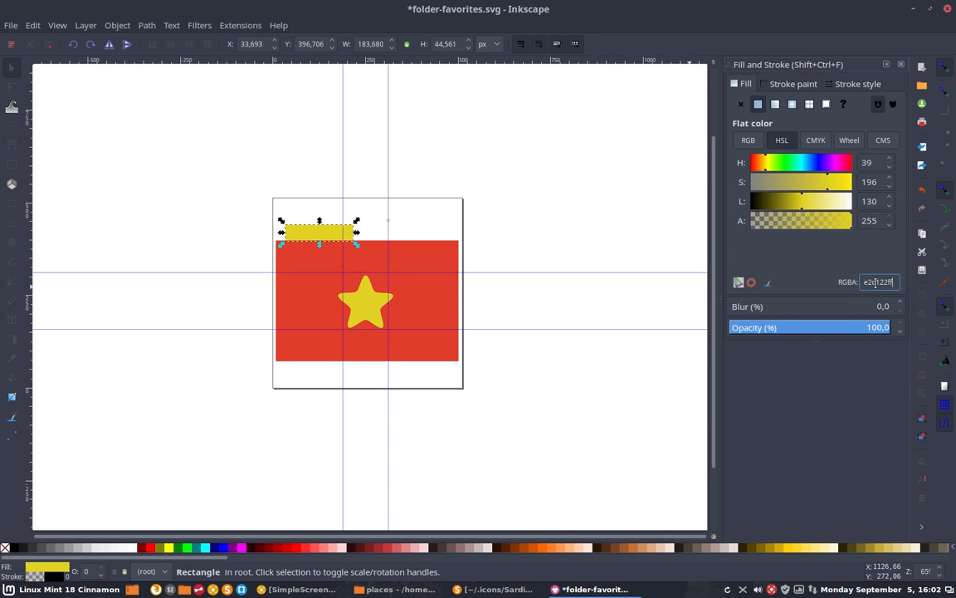
pyautogui.moveTo(838, 181)
pyautogui.write('f1e244')
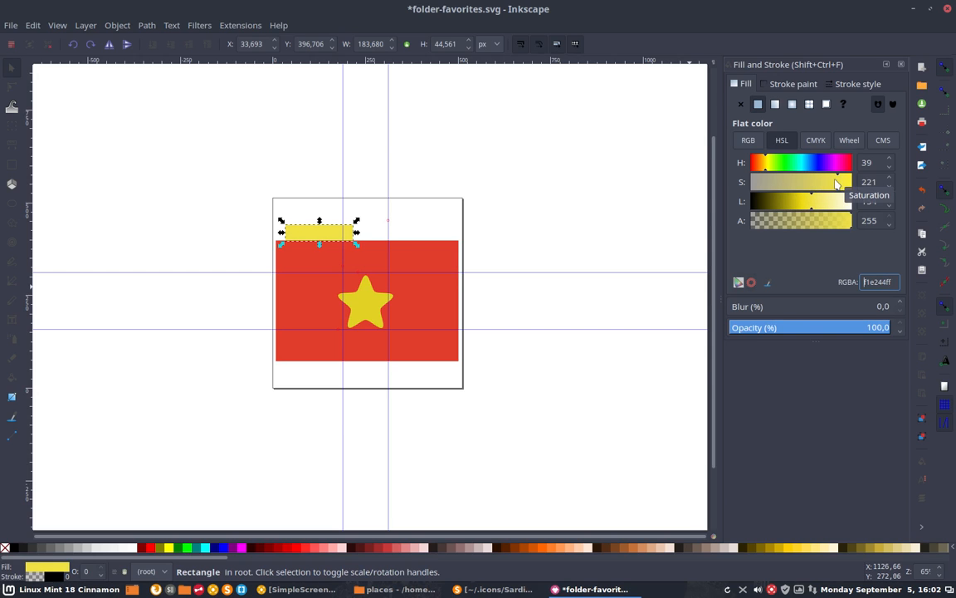
pyautogui.click(747, 140)
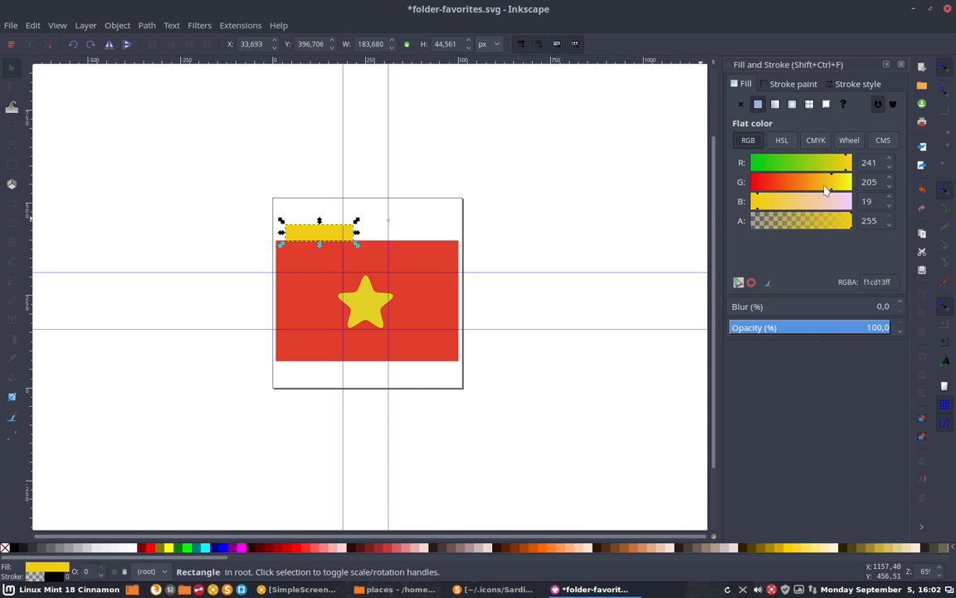
pyautogui.click(500, 424)
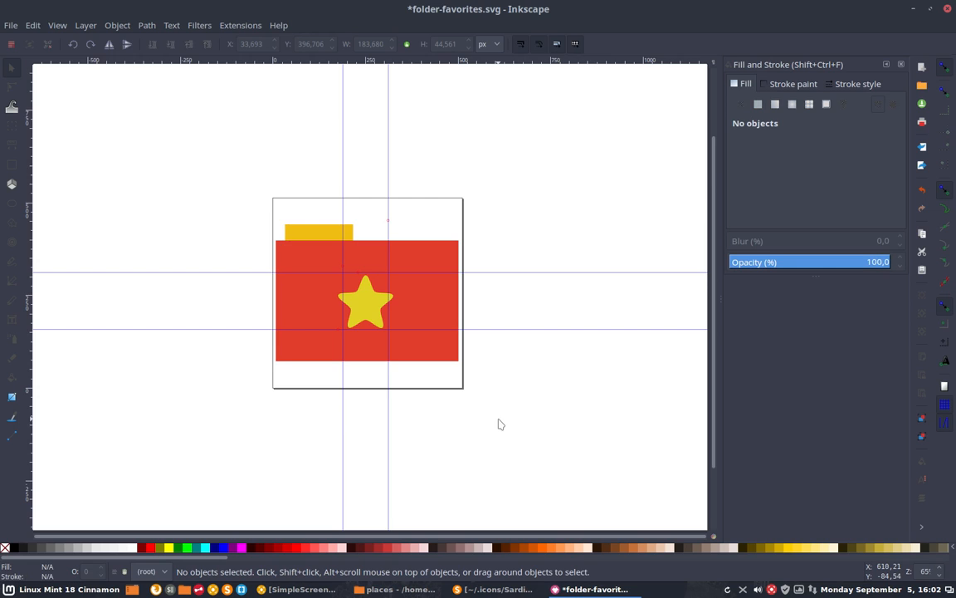
pyautogui.moveTo(433, 343)
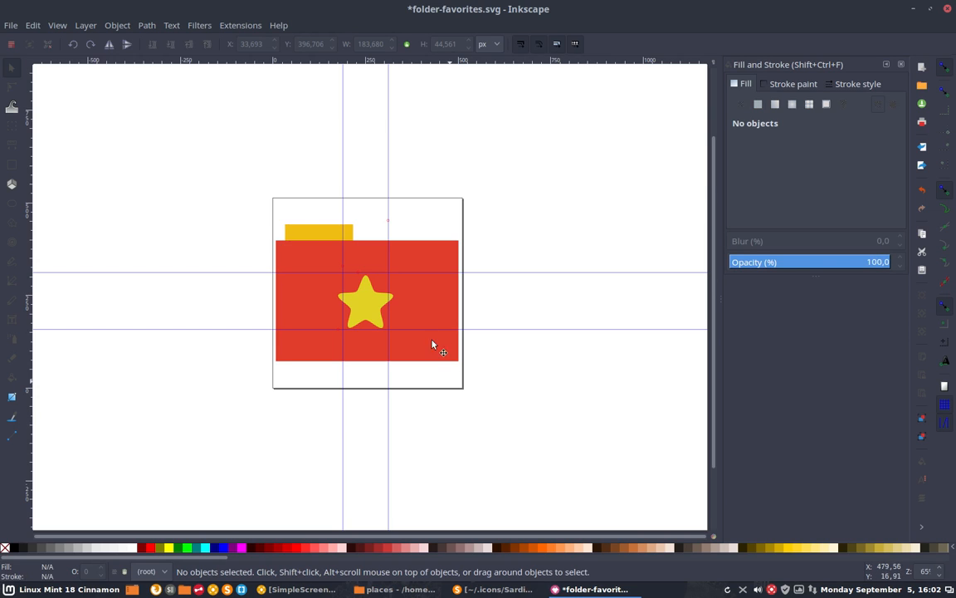
# Step: Read the folder body's hex colour, then bring the Sardi Flat Orange Nemo window forward
pyautogui.click(319, 233)
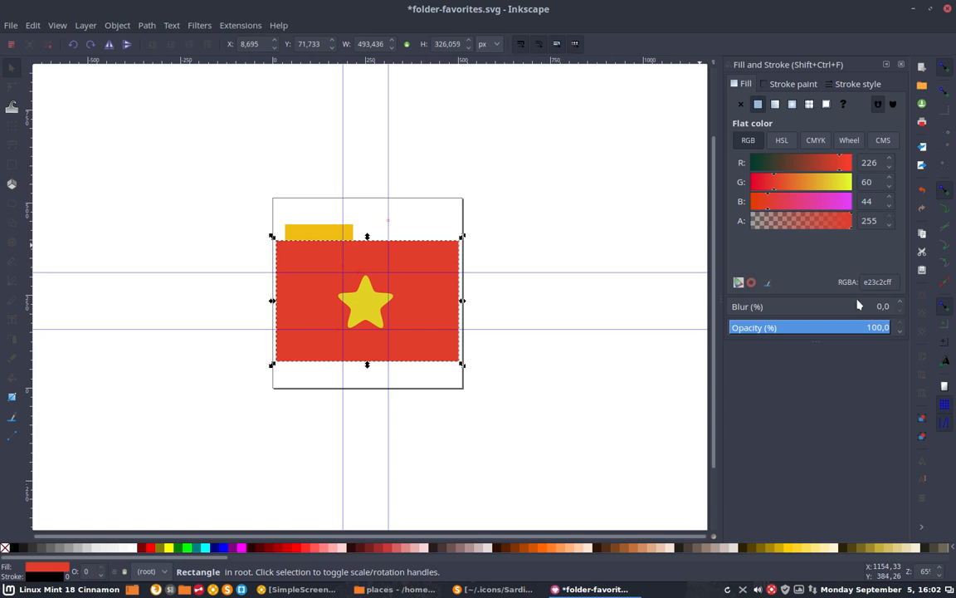
pyautogui.moveTo(860, 285)
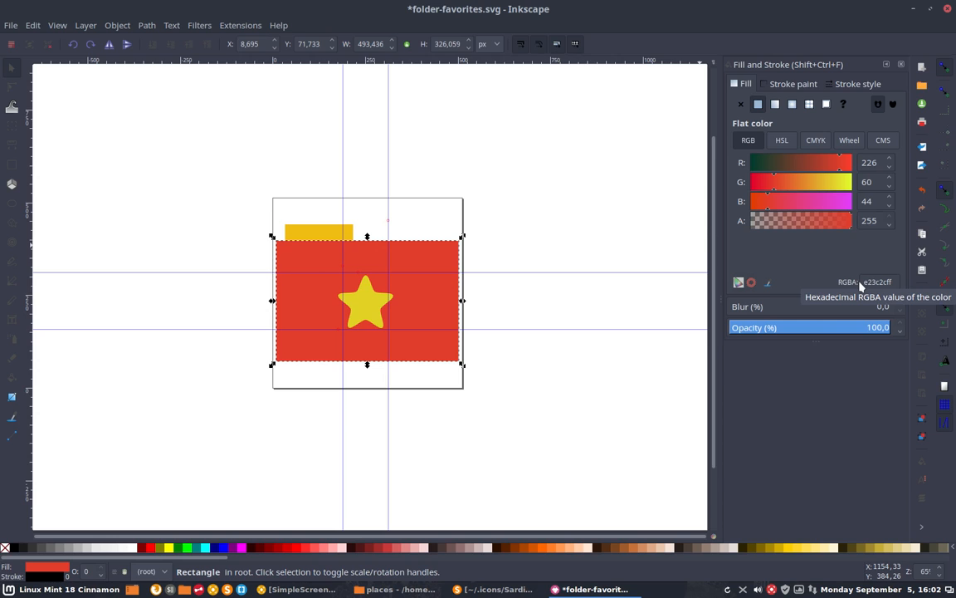
pyautogui.moveTo(365, 298)
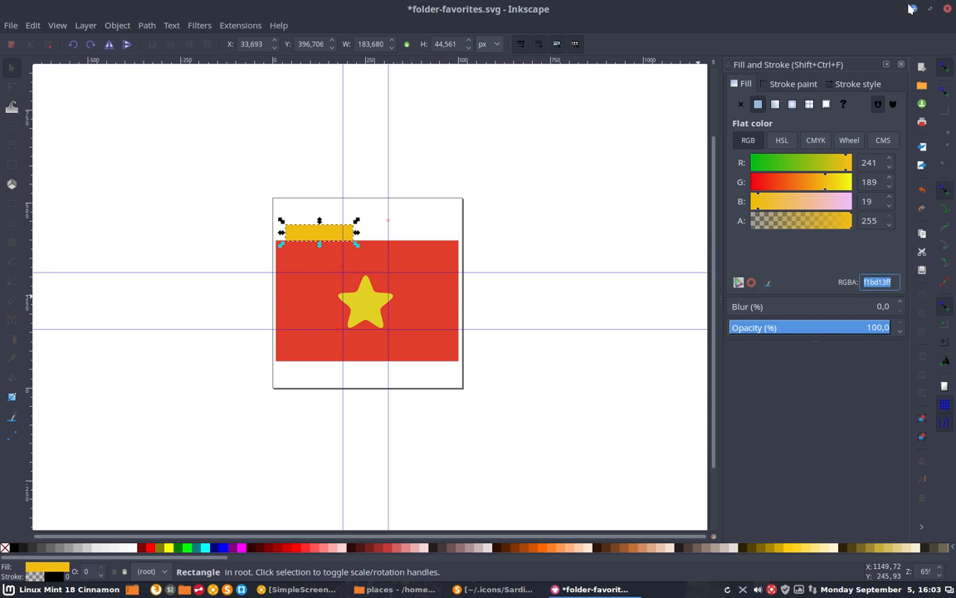
pyautogui.click(398, 587)
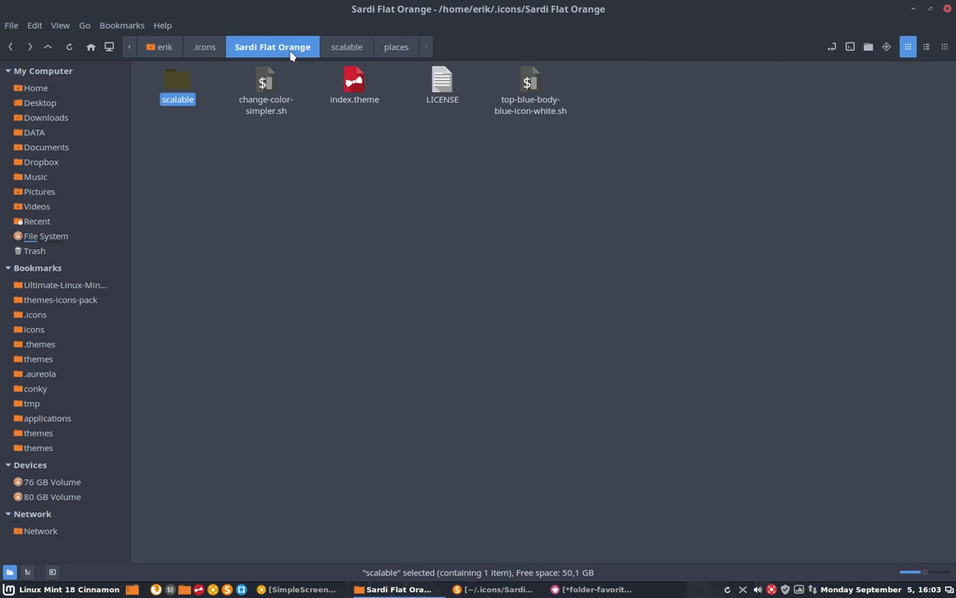
# Step: In the colour script, set newcolourtop to f1bd13, trimming the copied alpha digits
pyautogui.doubleClick(264, 83)
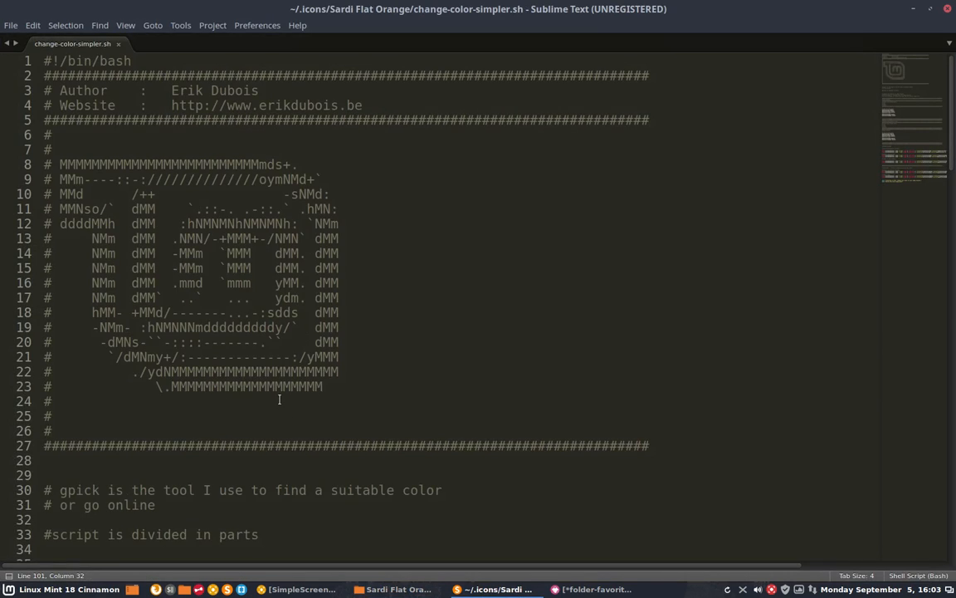
pyautogui.scroll(-3)
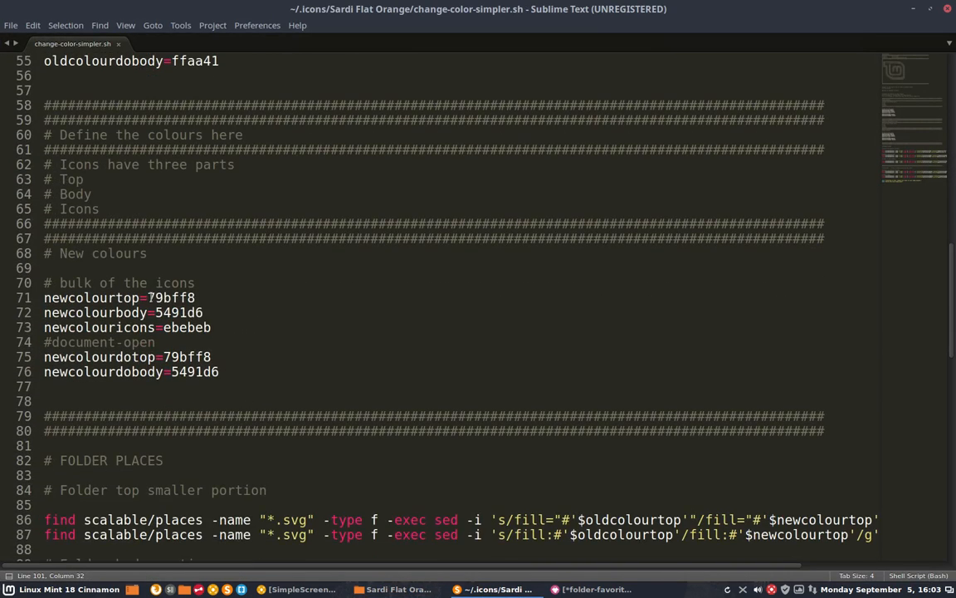
pyautogui.doubleClick(186, 357)
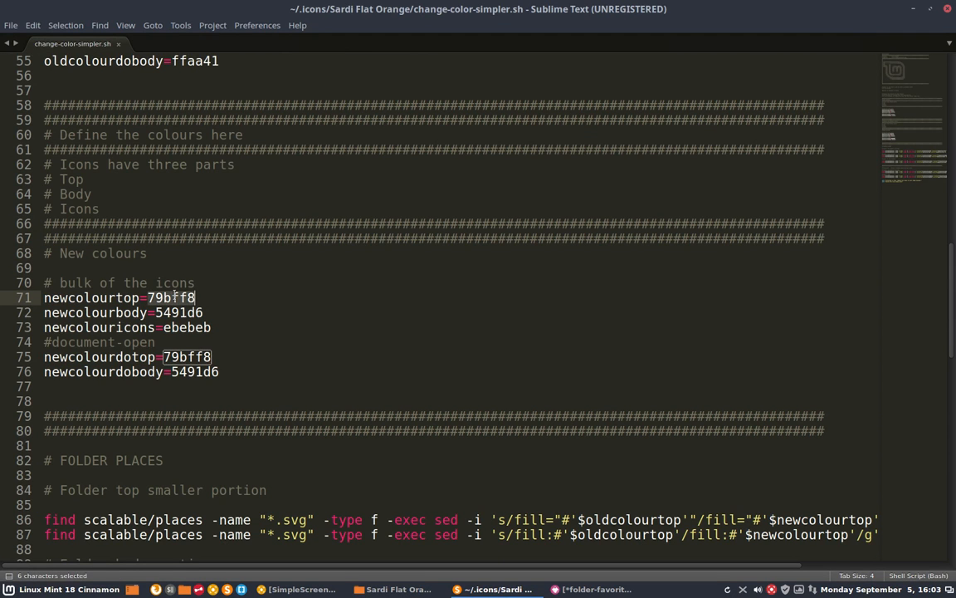
pyautogui.write('f1bd13ff')
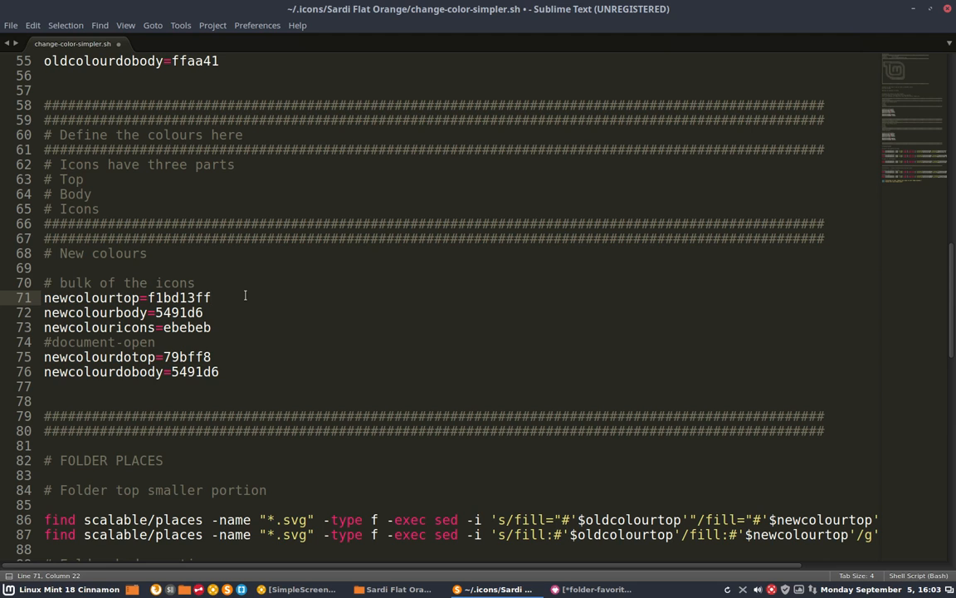
pyautogui.press('BackSpace')
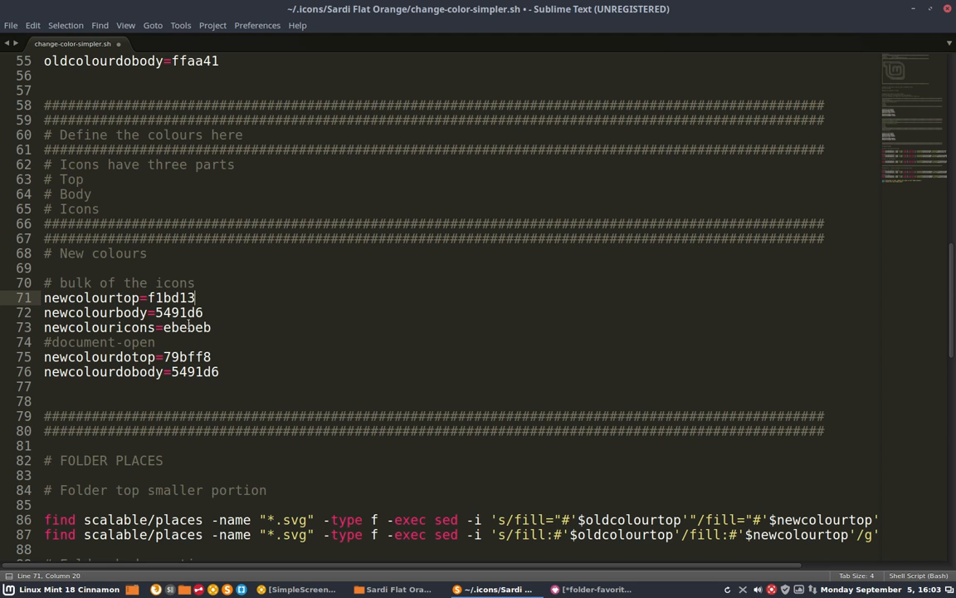
# Step: Set newcolourbody to e23c2c and pick up the star's yellow hex value from the folder drawing
pyautogui.click(184, 312)
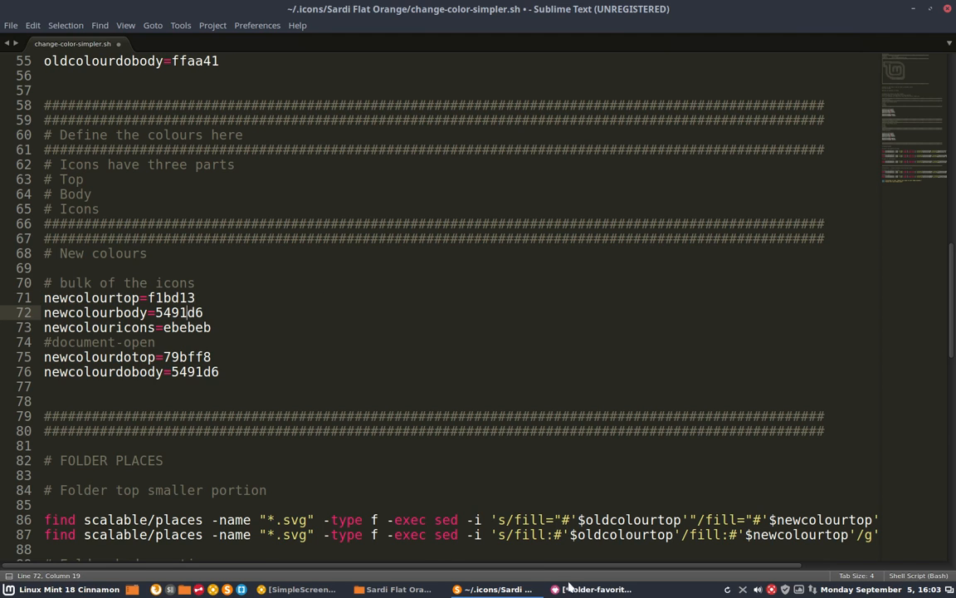
pyautogui.click(588, 588)
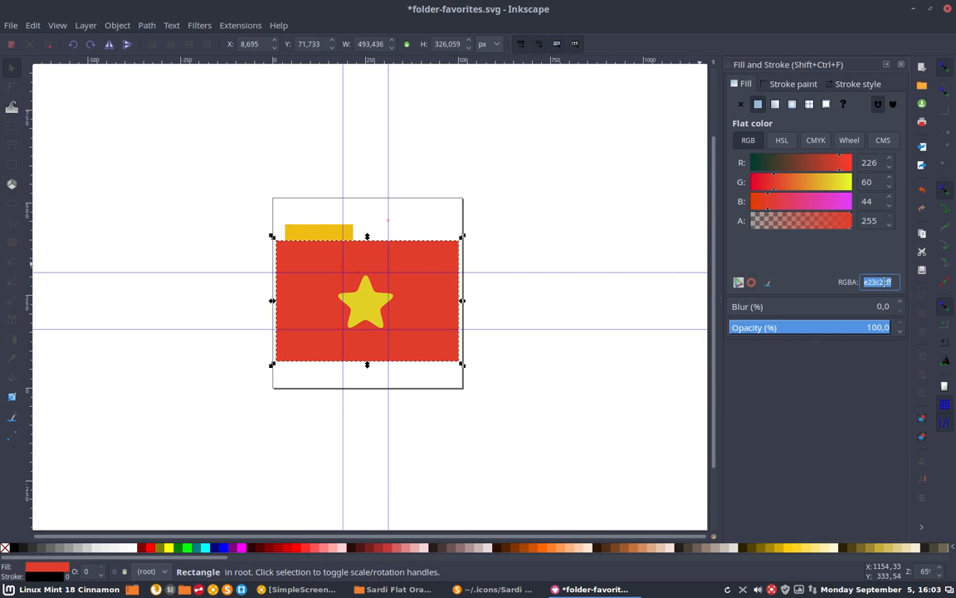
pyautogui.moveTo(873, 35)
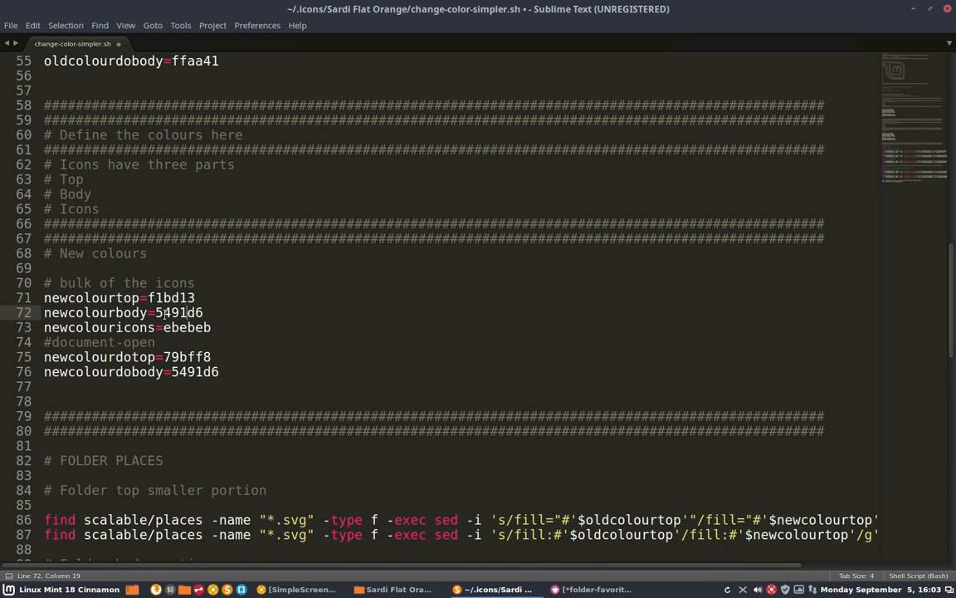
pyautogui.write('e23c2cff')
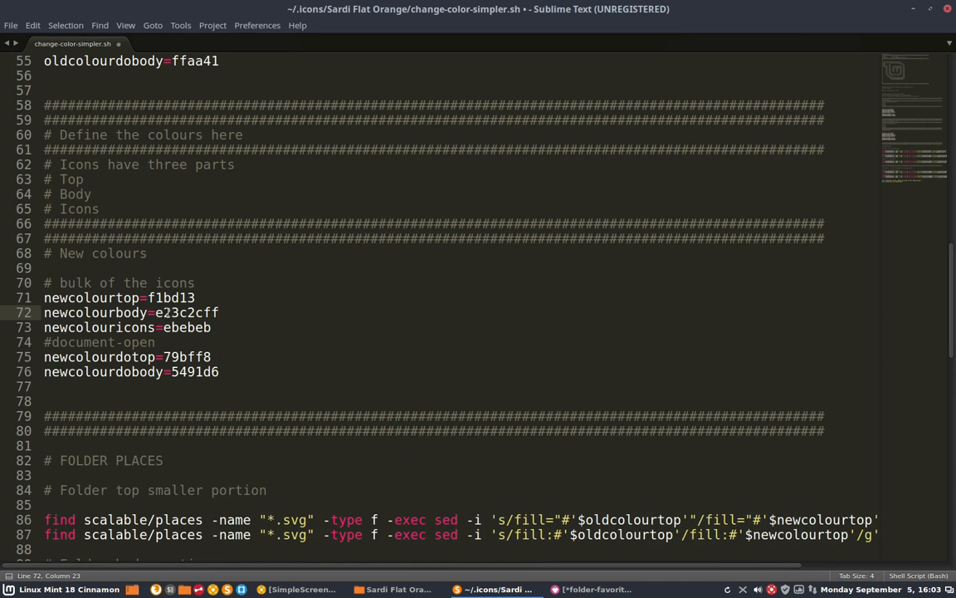
pyautogui.press('BackSpace')
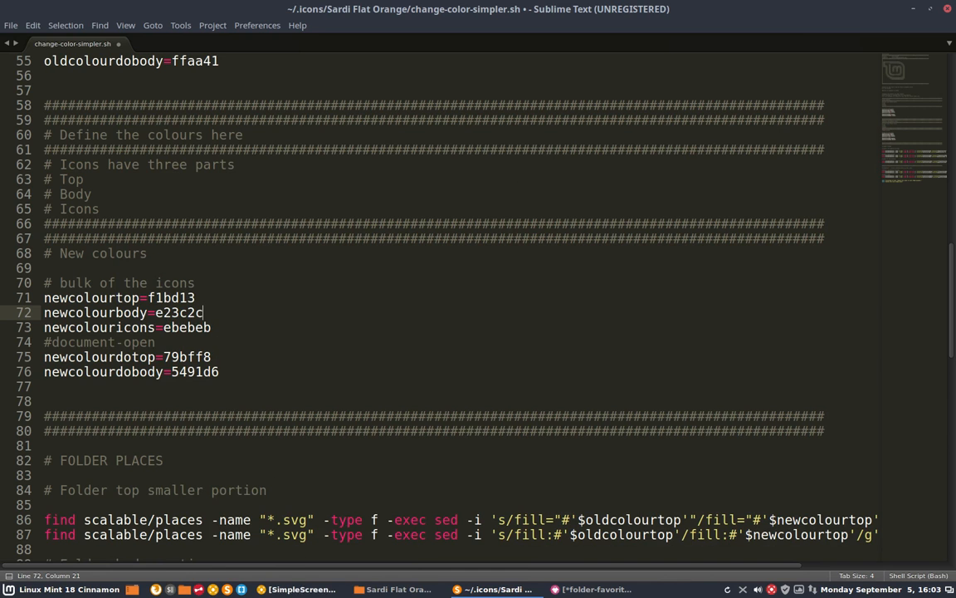
pyautogui.click(588, 589)
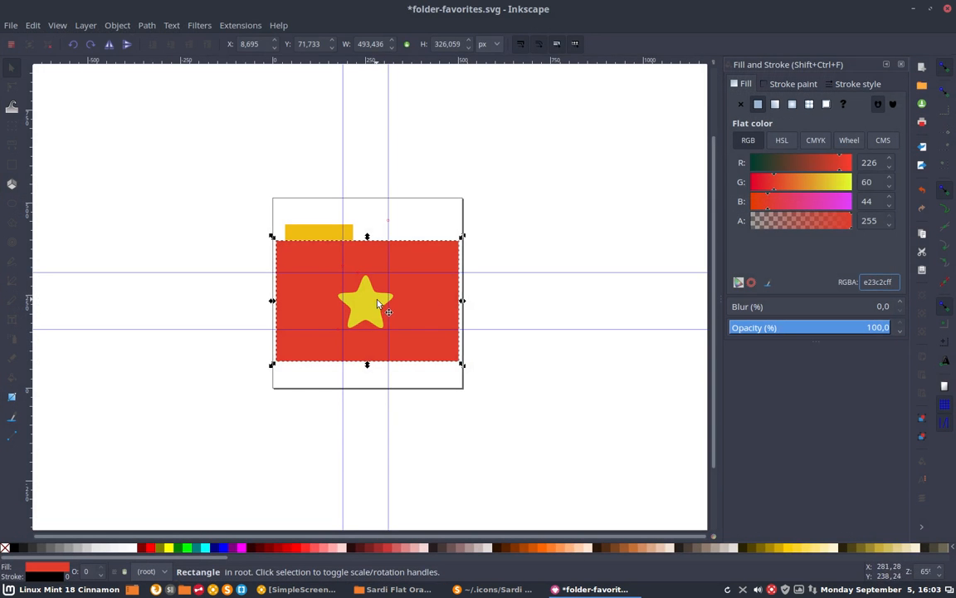
pyautogui.click(367, 302)
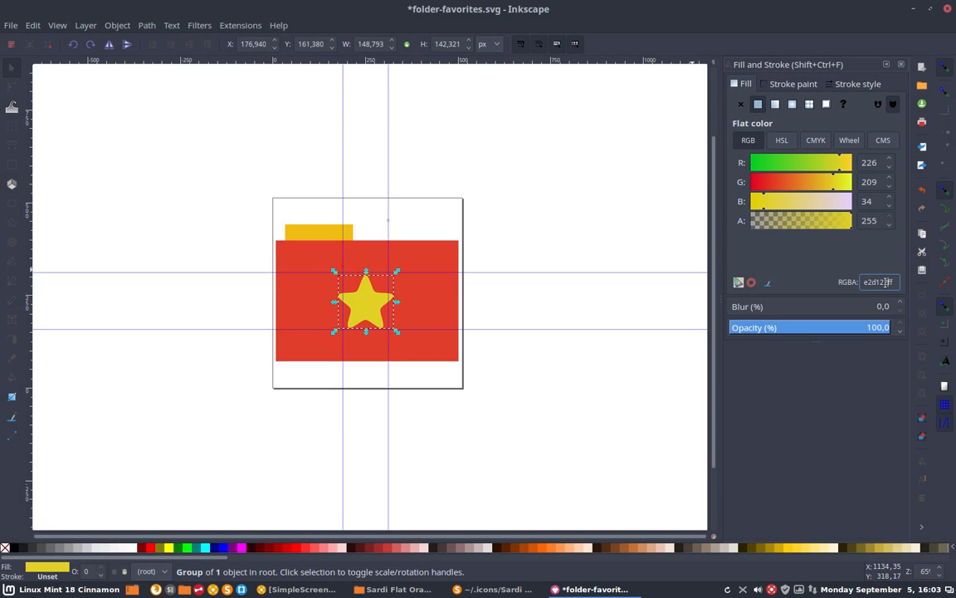
pyautogui.tripleClick(878, 282)
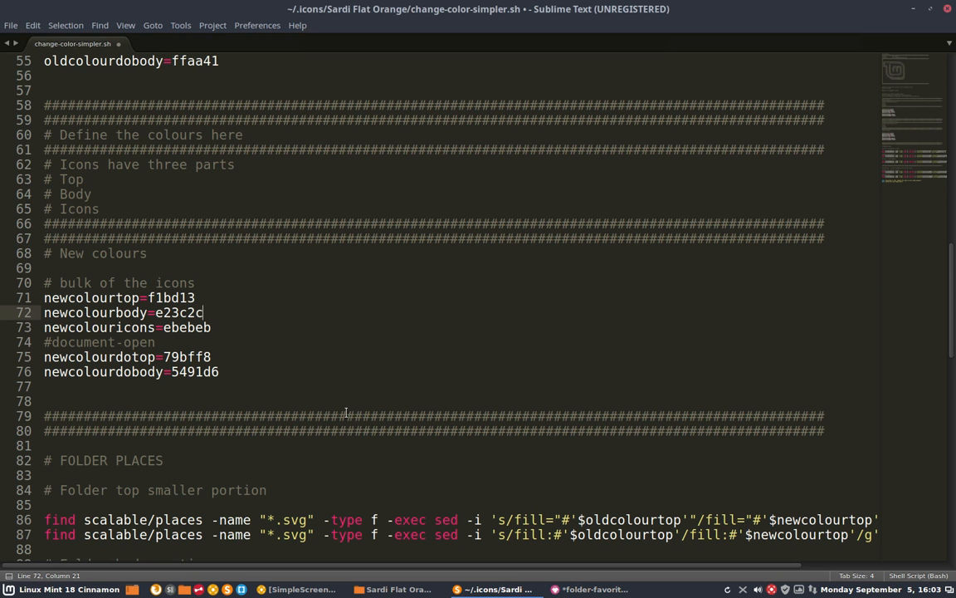
# Step: Replace icon colour ebebeb with e2d122 and the document-open colours with f1bd13 and e23c2c, then save
pyautogui.doubleClick(186, 327)
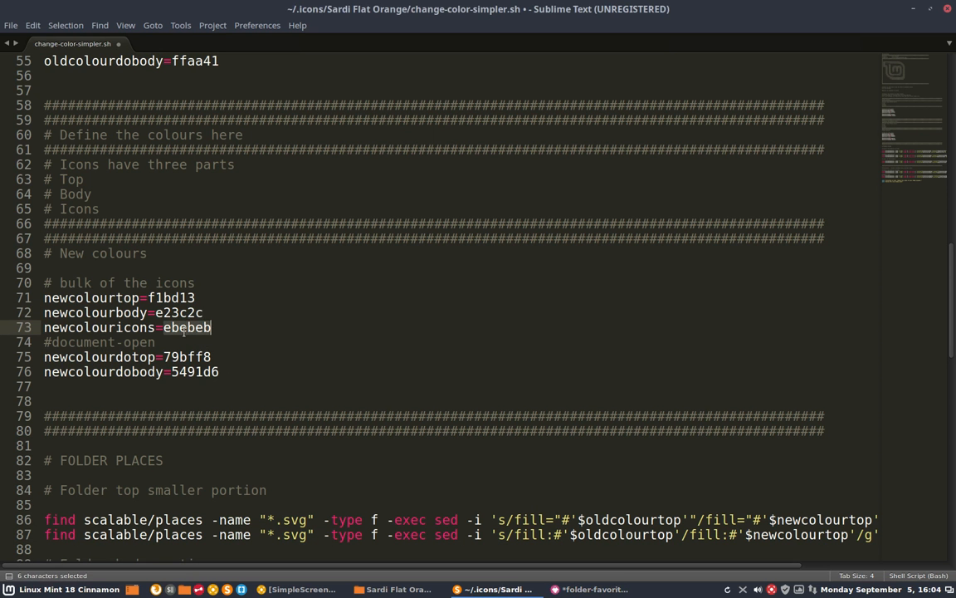
pyautogui.write('e2d122')
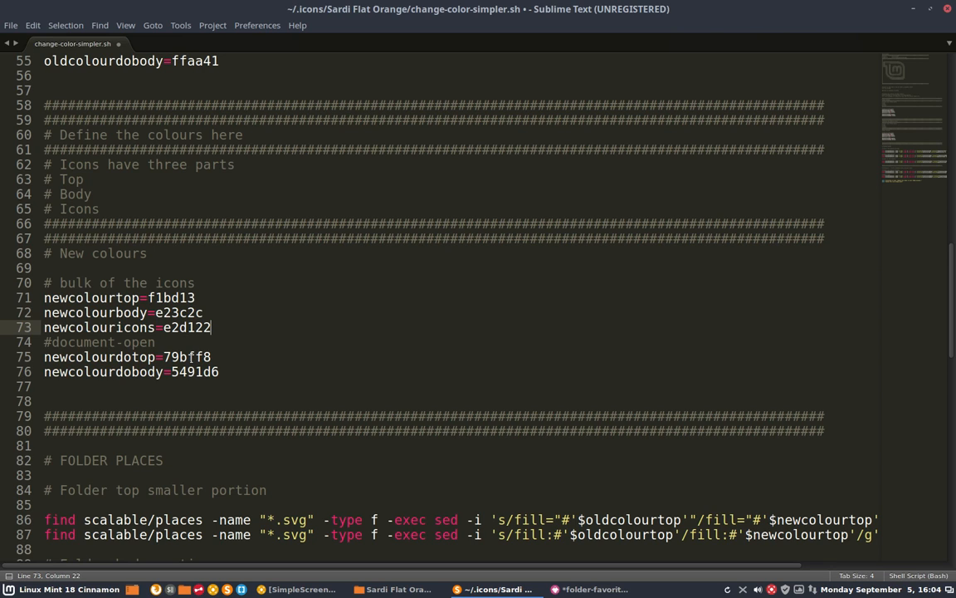
pyautogui.click(193, 357)
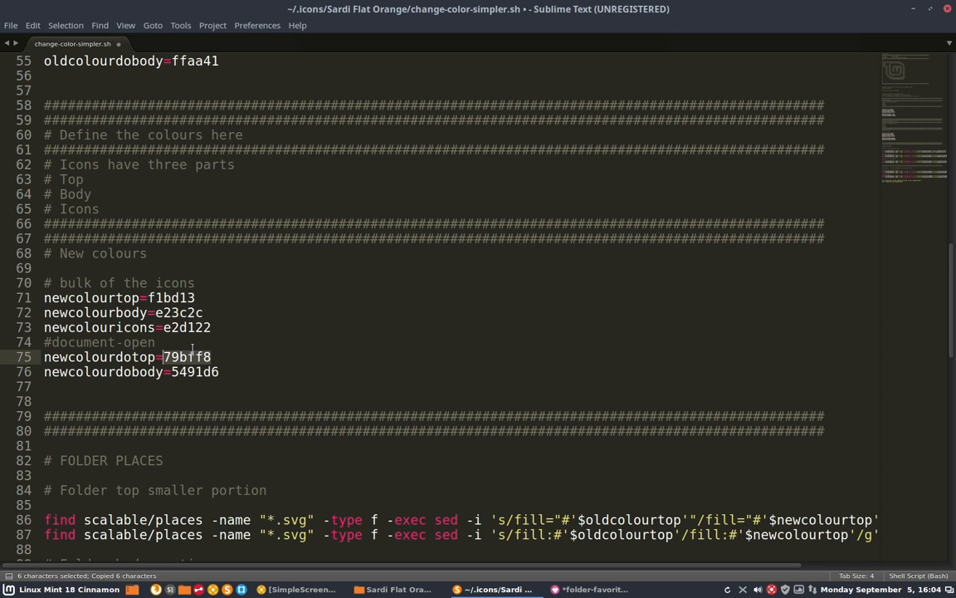
pyautogui.write('f1bd13')
pyautogui.click(131, 371)
pyautogui.write('e23c2c')
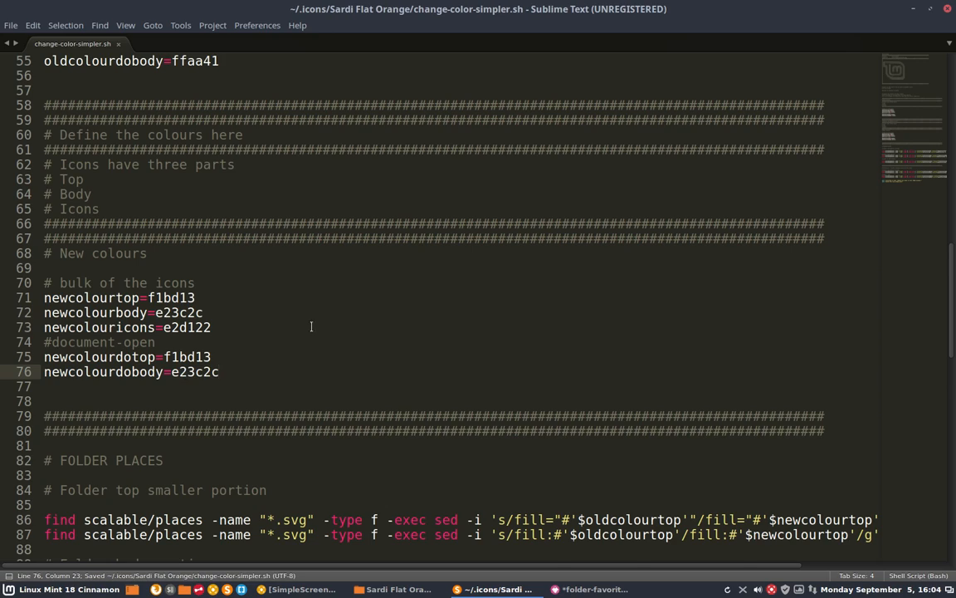
pyautogui.scroll(-3)
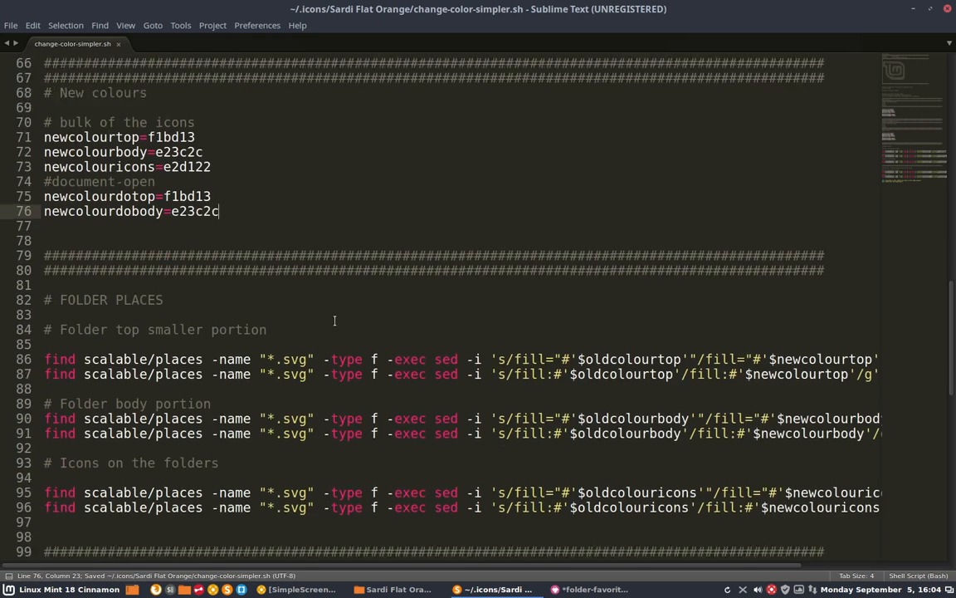
# Step: Close the Inkscape folder drawing, choosing Close without saving
pyautogui.scroll(-3)
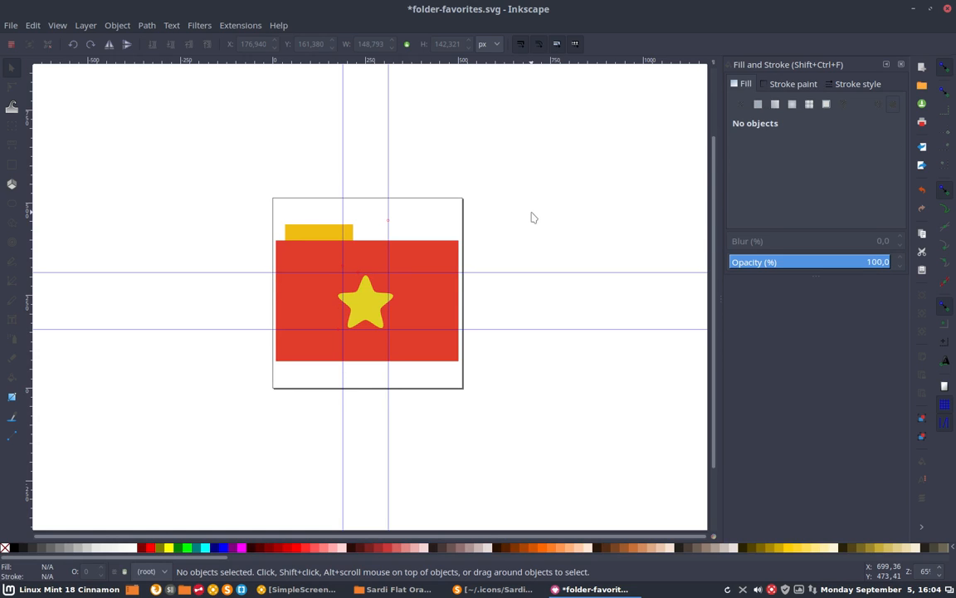
pyautogui.moveTo(717, 146)
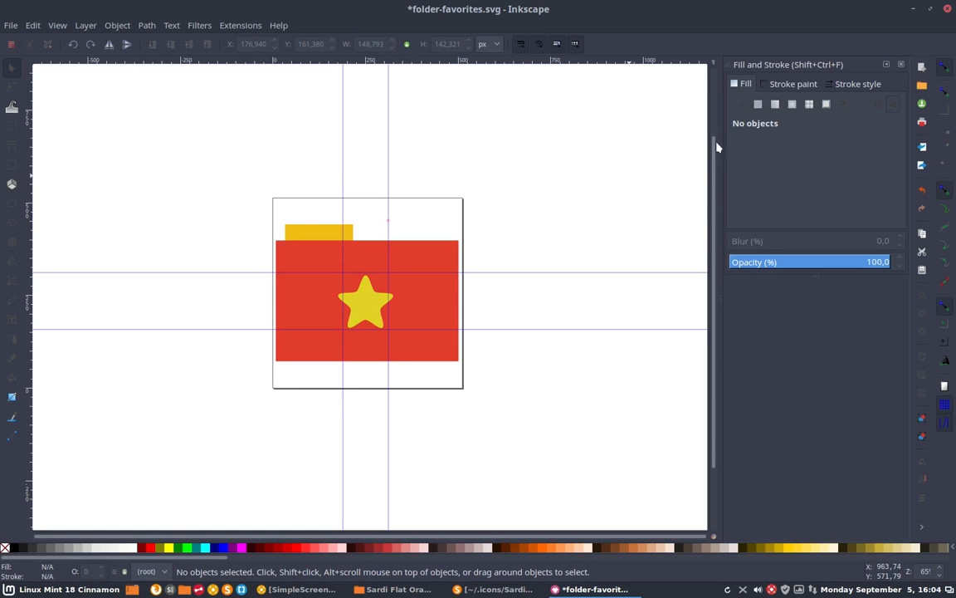
pyautogui.click(946, 10)
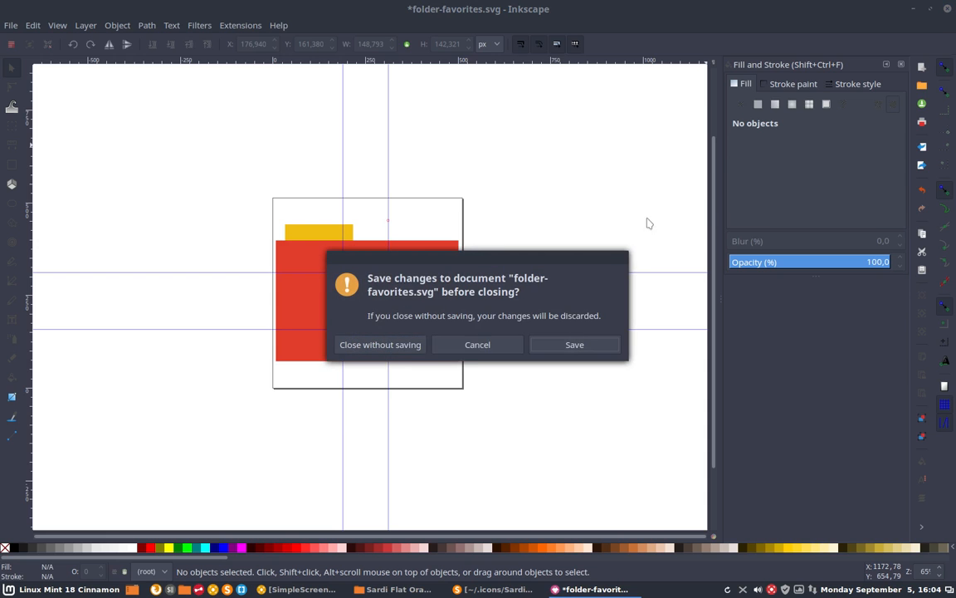
pyautogui.click(379, 344)
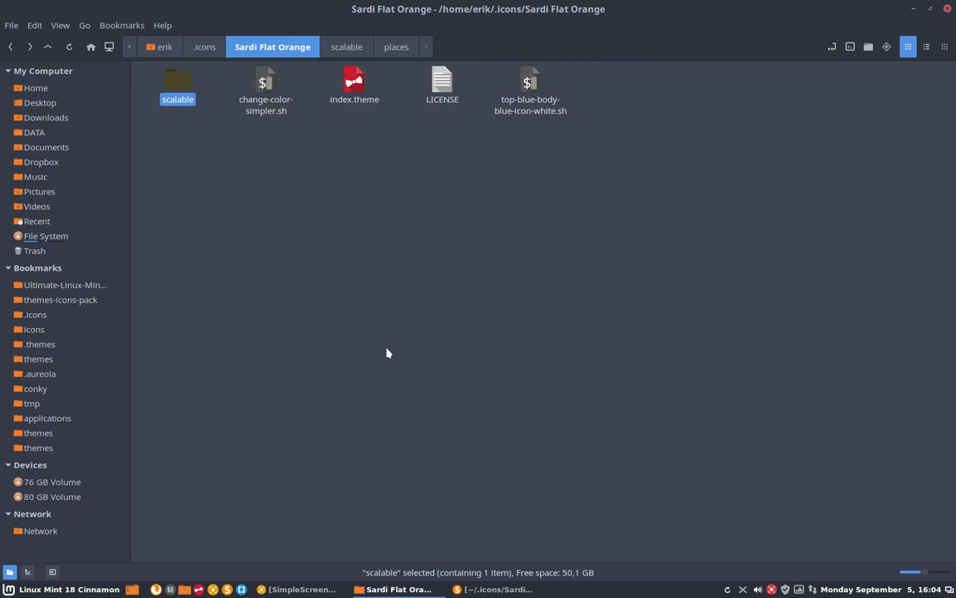
# Step: Run the colour-change script from a terminal in the Sardi Flat Orange folder via ./ and Tab completion
pyautogui.click(265, 86)
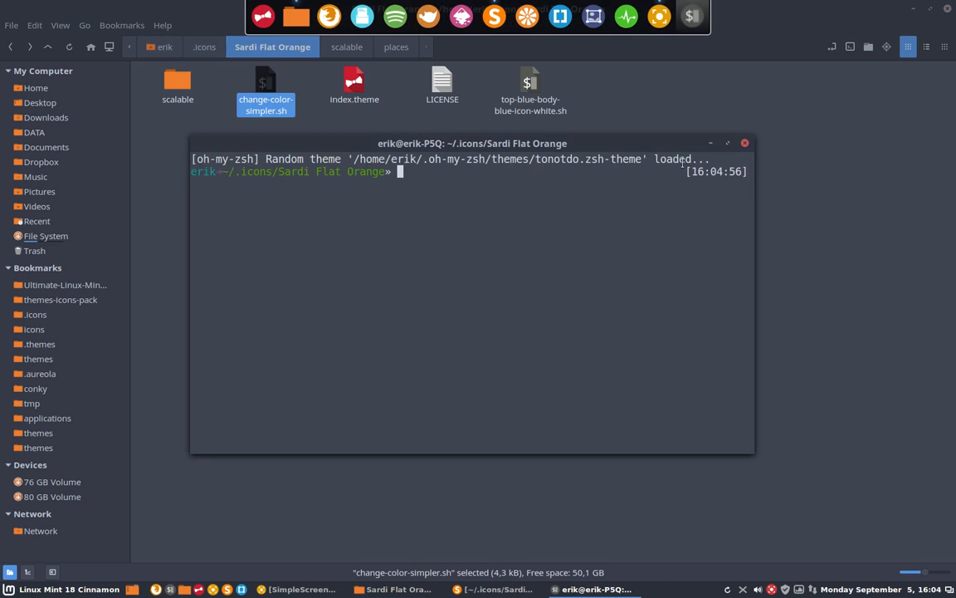
pyautogui.write('.')
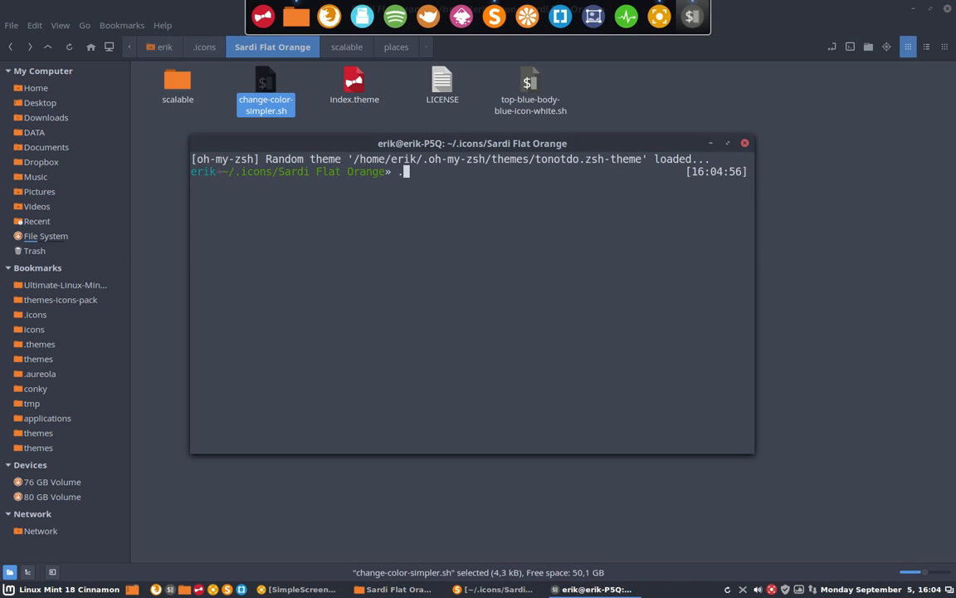
pyautogui.write('/x')
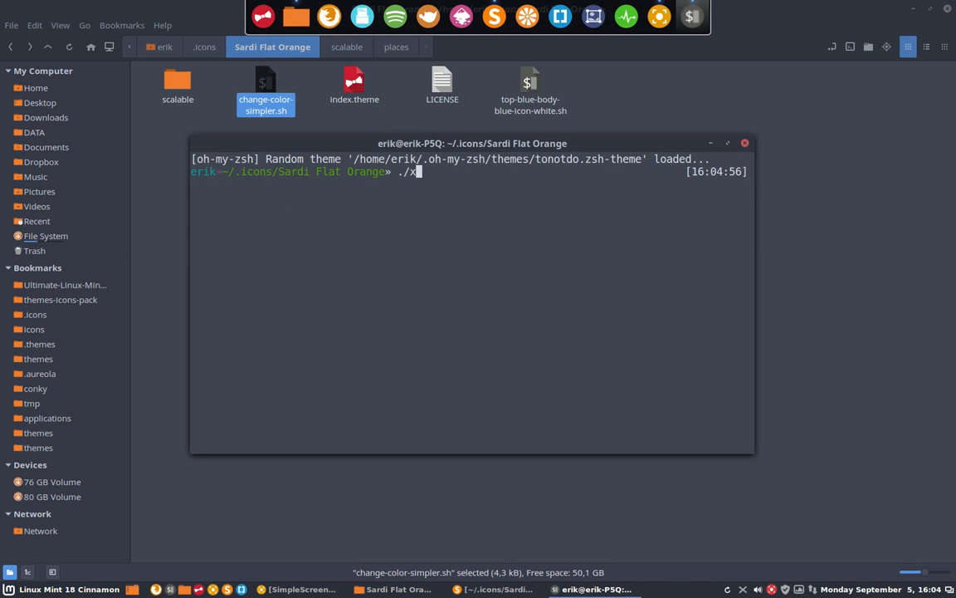
pyautogui.press('Tab')
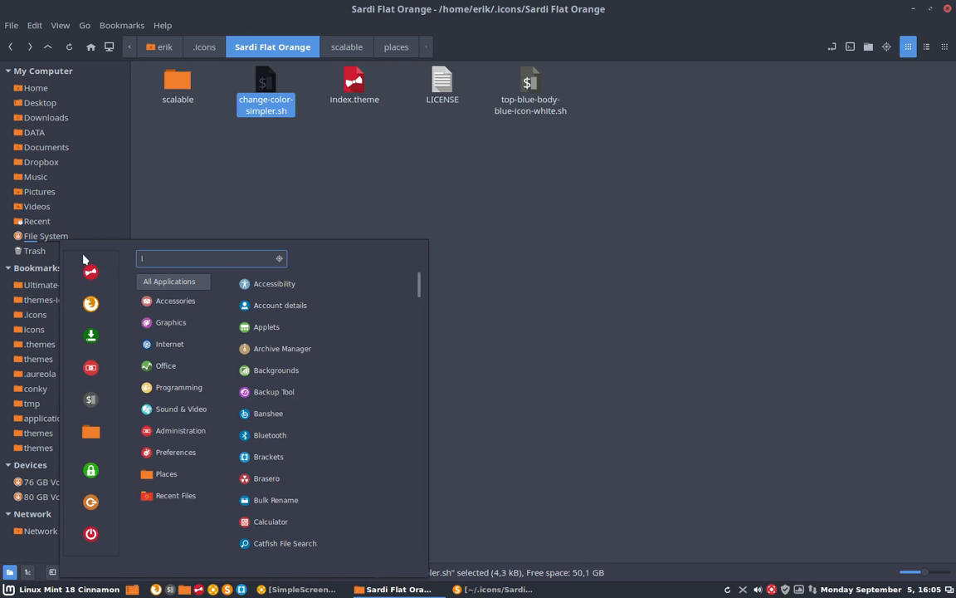
# Step: In Themes, switch Icons to Mint-Y-Aqua and back to Sardi Flat Orange so the red folders appear
pyautogui.click(302, 275)
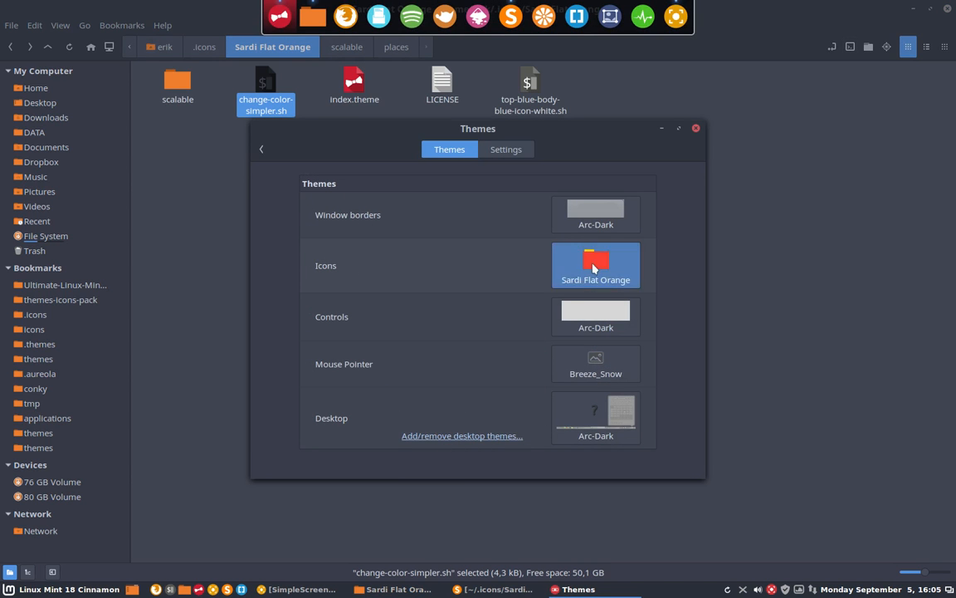
pyautogui.click(594, 266)
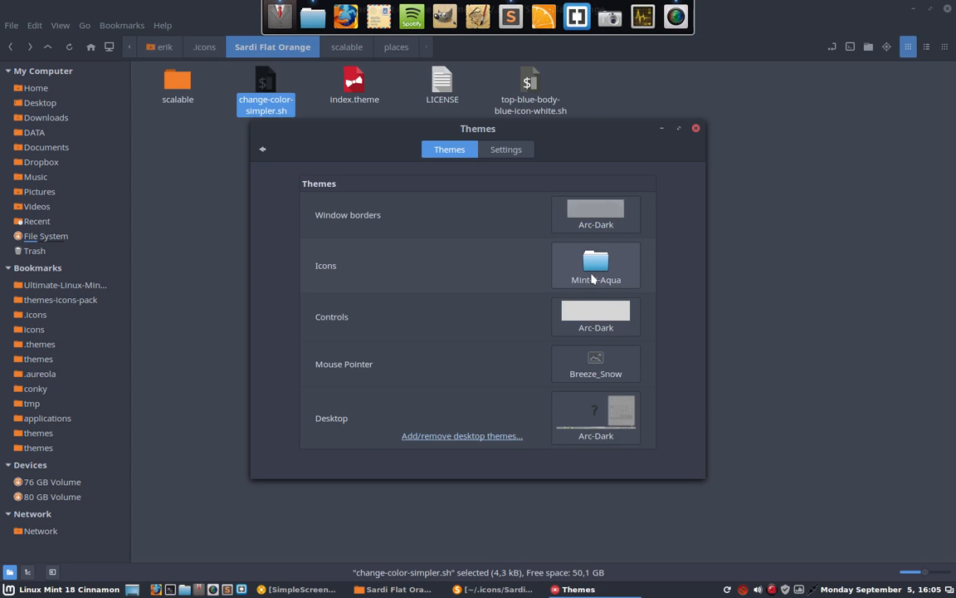
pyautogui.click(595, 265)
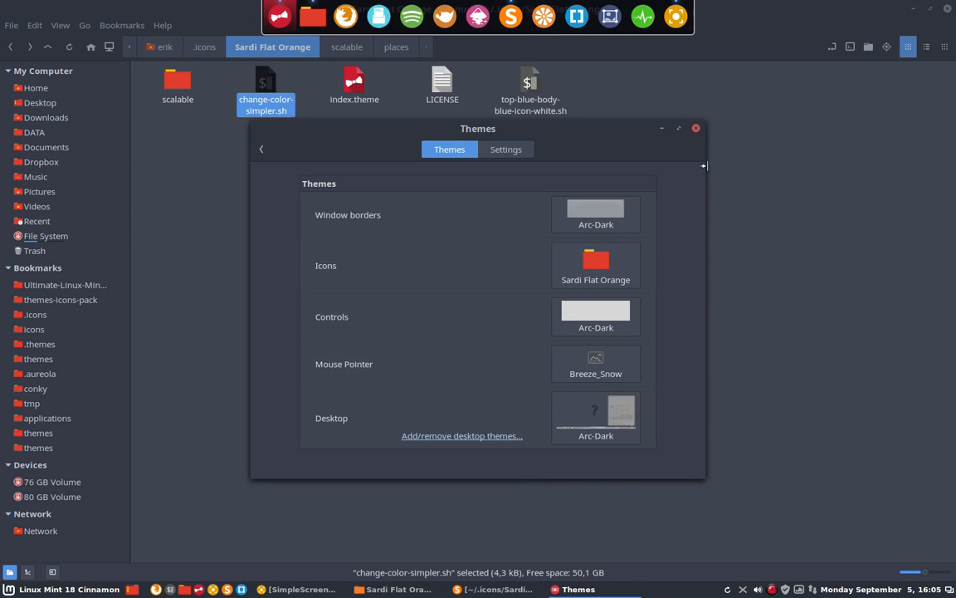
pyautogui.moveTo(152, 216)
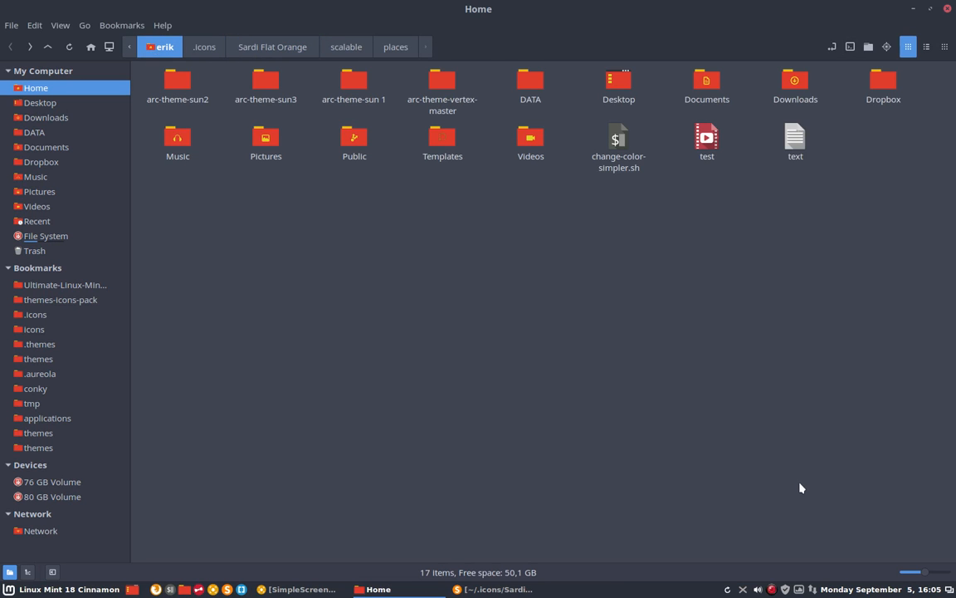
pyautogui.moveTo(787, 493)
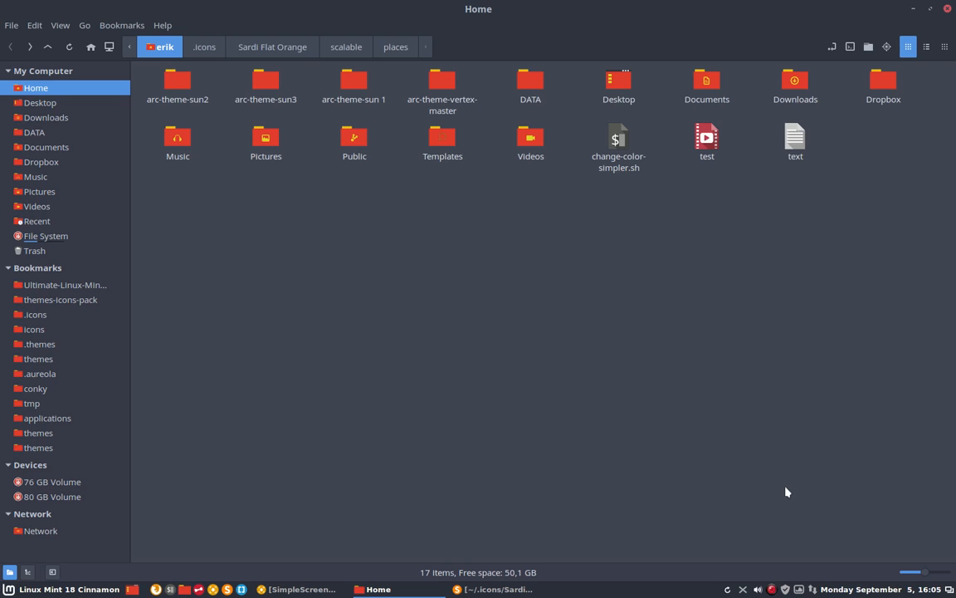
pyautogui.moveTo(775, 591)
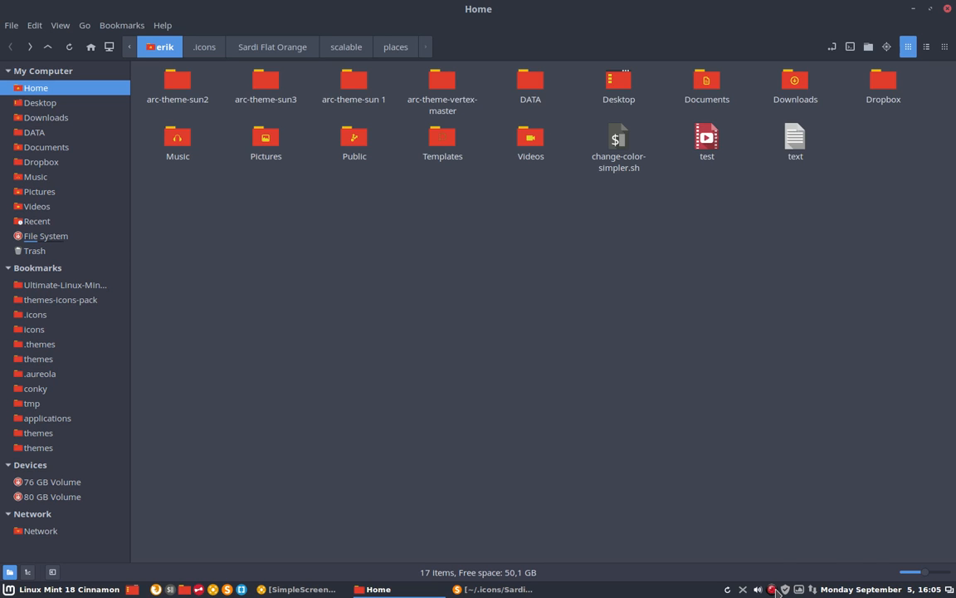
pyautogui.click(773, 589)
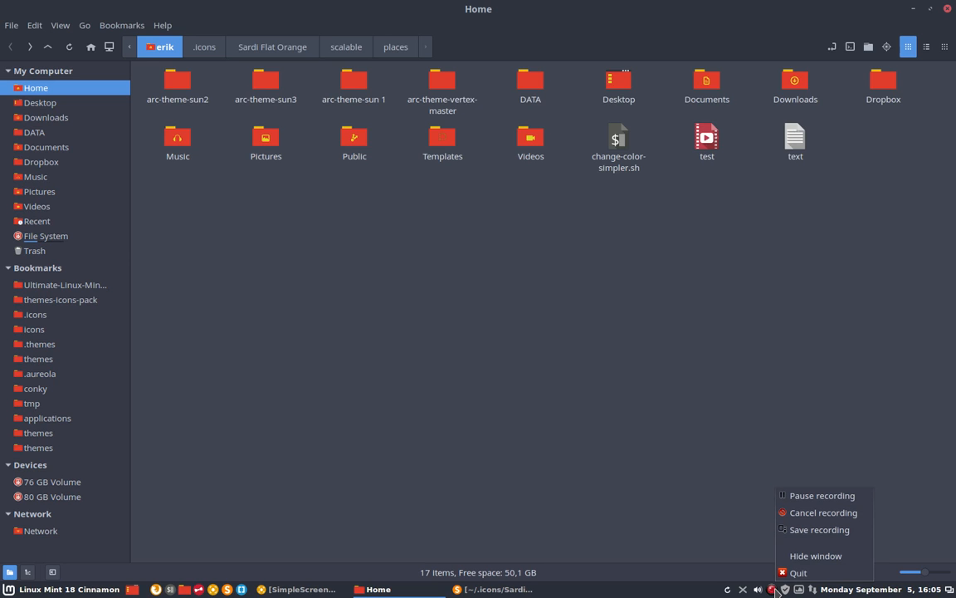